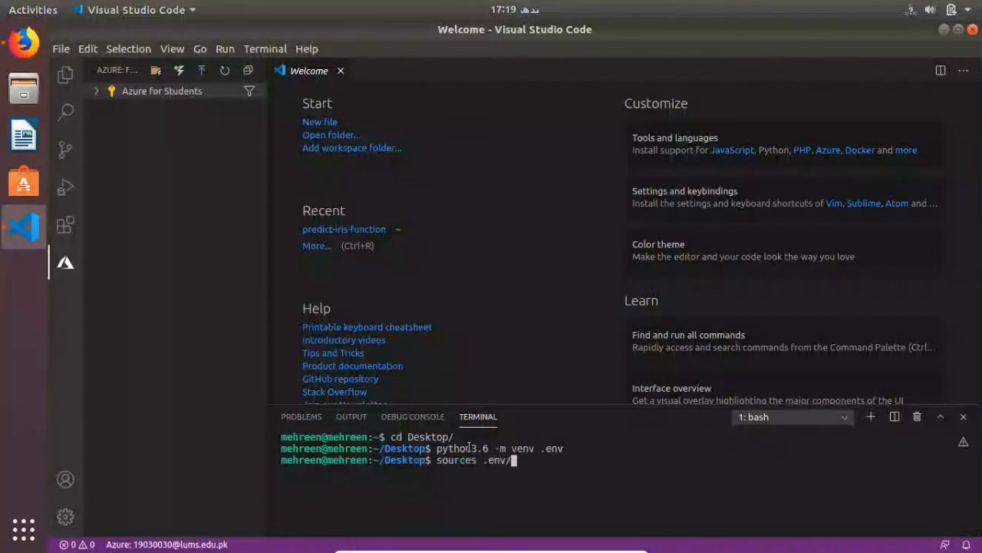
Activate the virtual environment by running 'source .env/bin/activate' in the terminal.
text(bin)
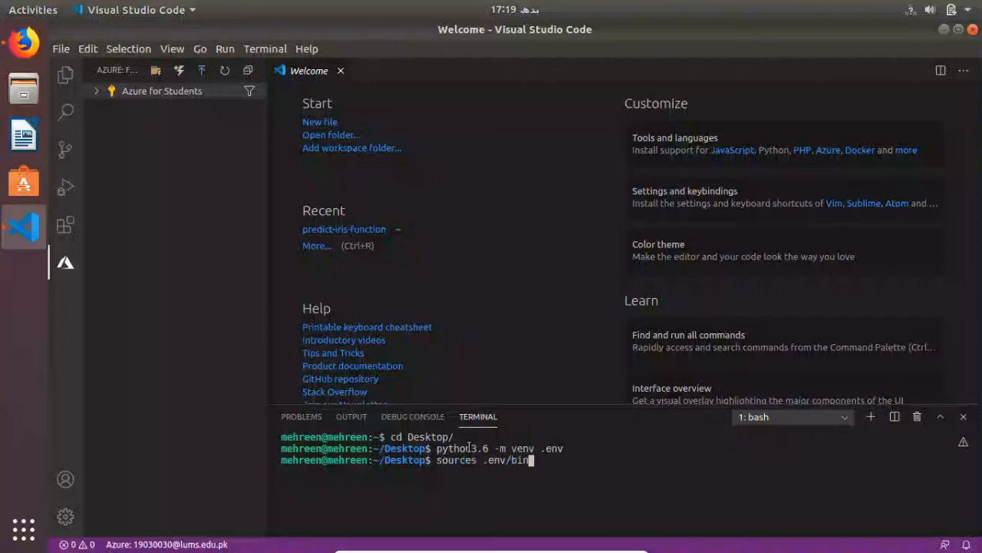
text(/activate)
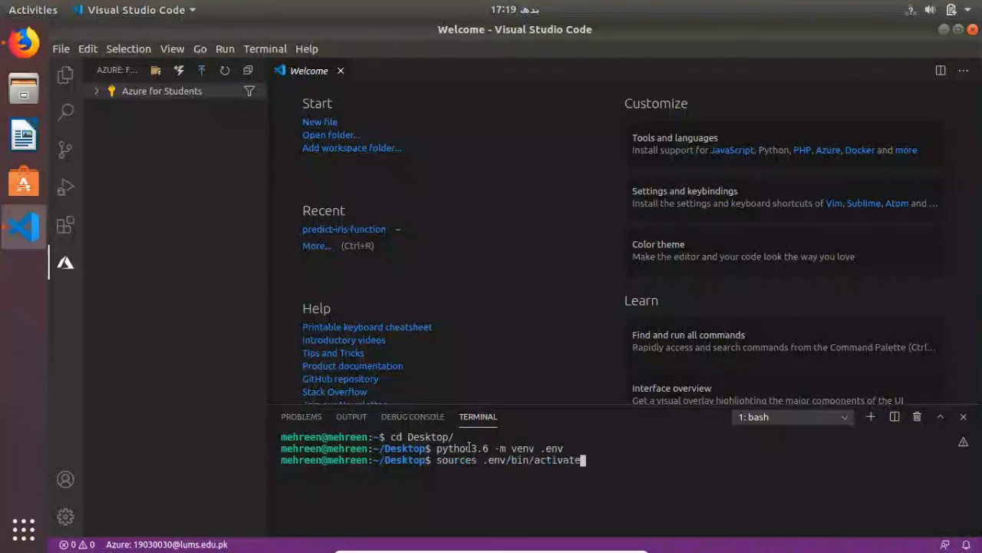
key(Return)
text(source .env/bin/activate)
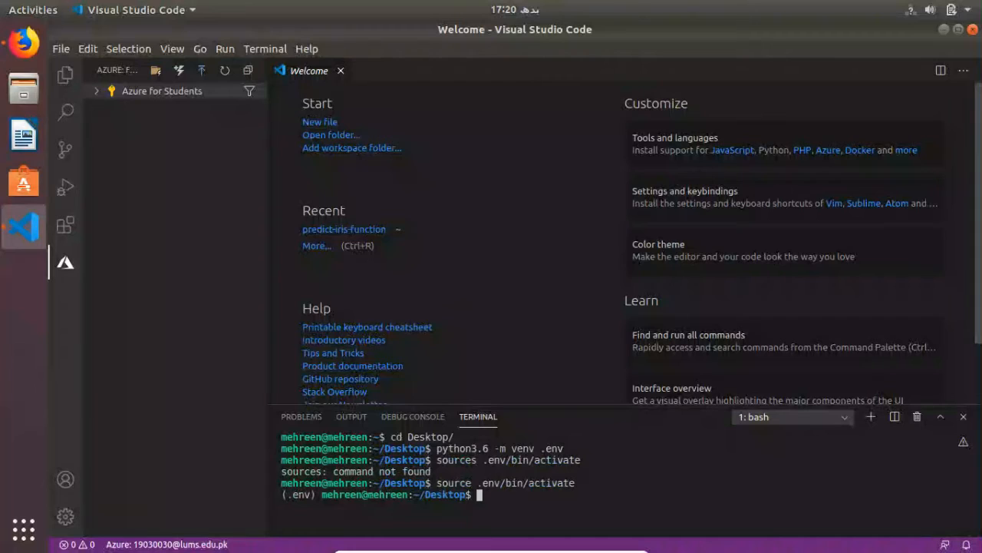
Run 'func init predict-iris' and choose option 3, the python worker runtime.
text(fi)
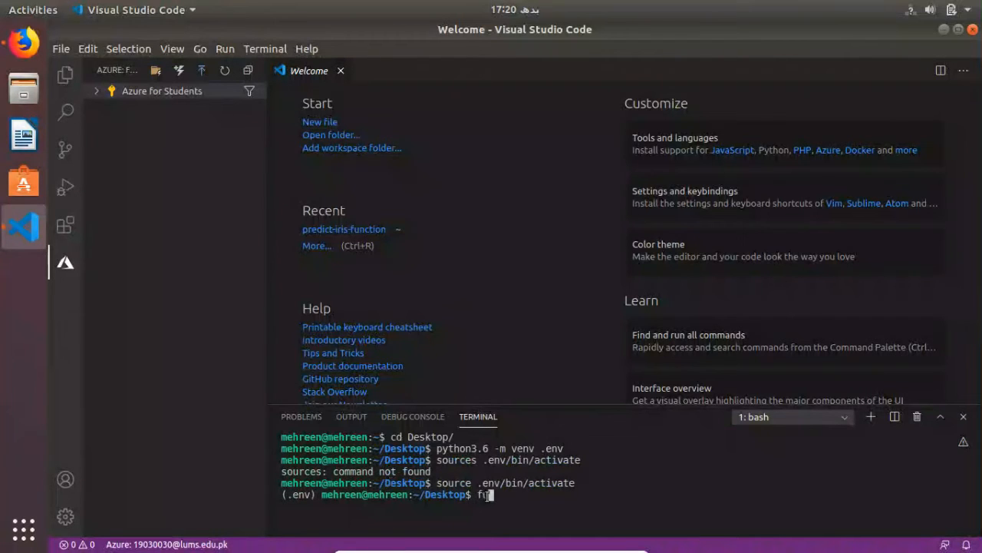
text(nc)
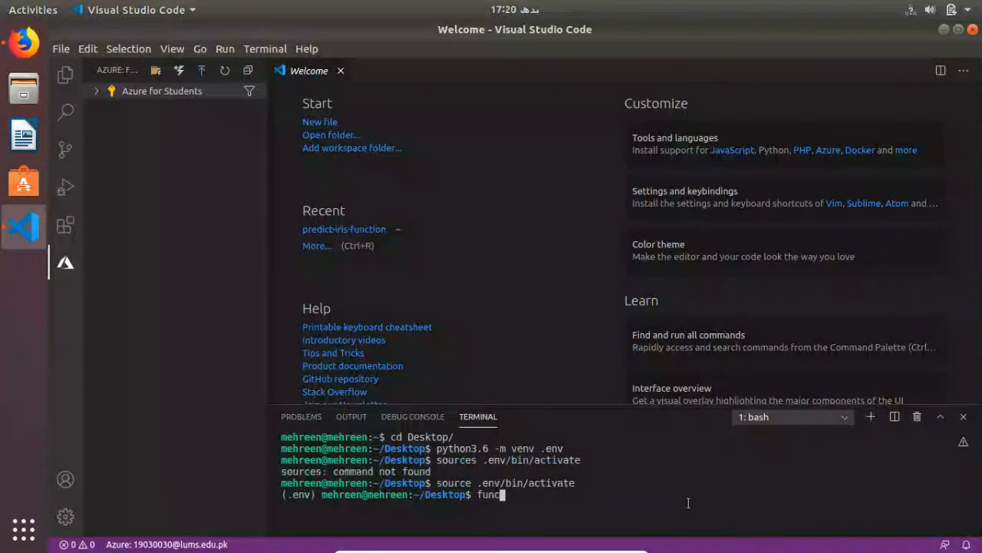
text(" ")
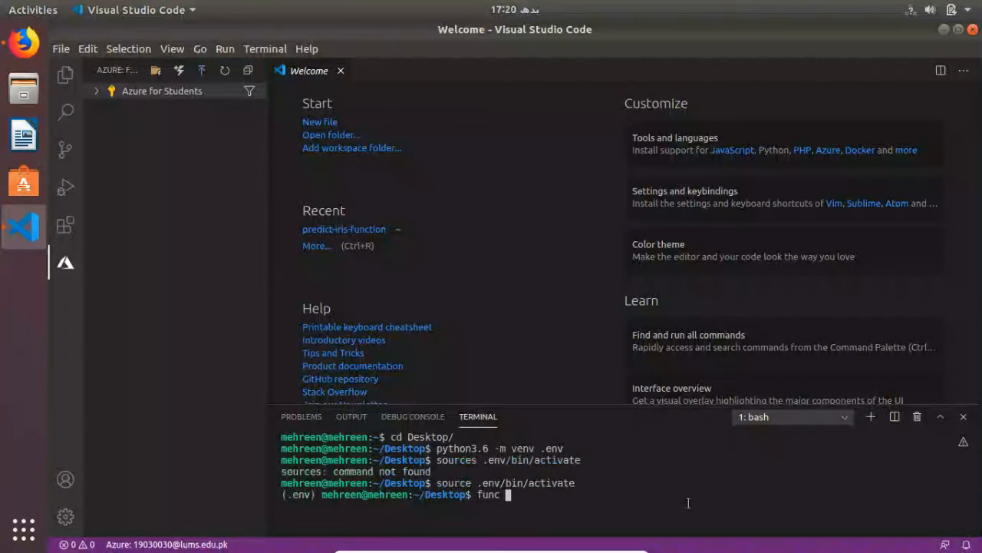
text(init)
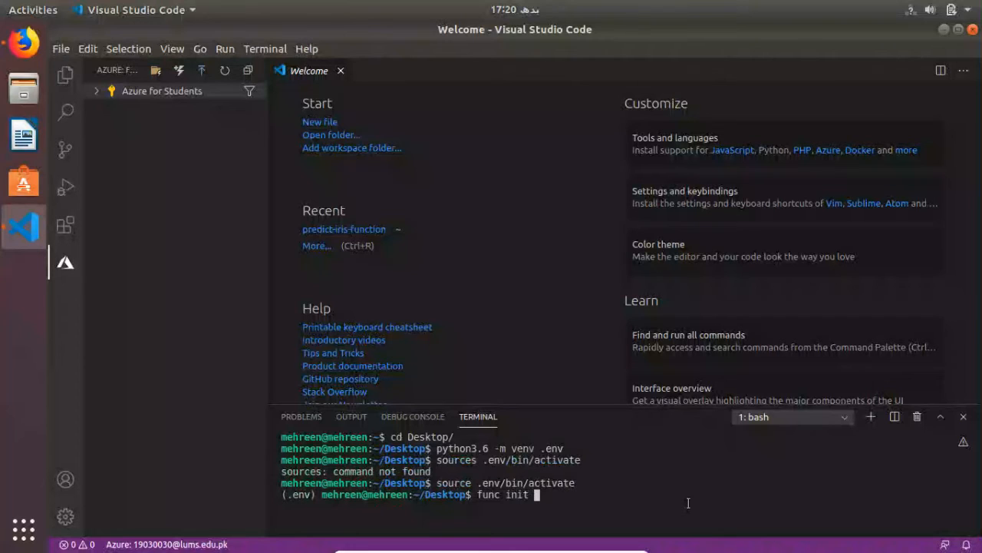
text(predict-)
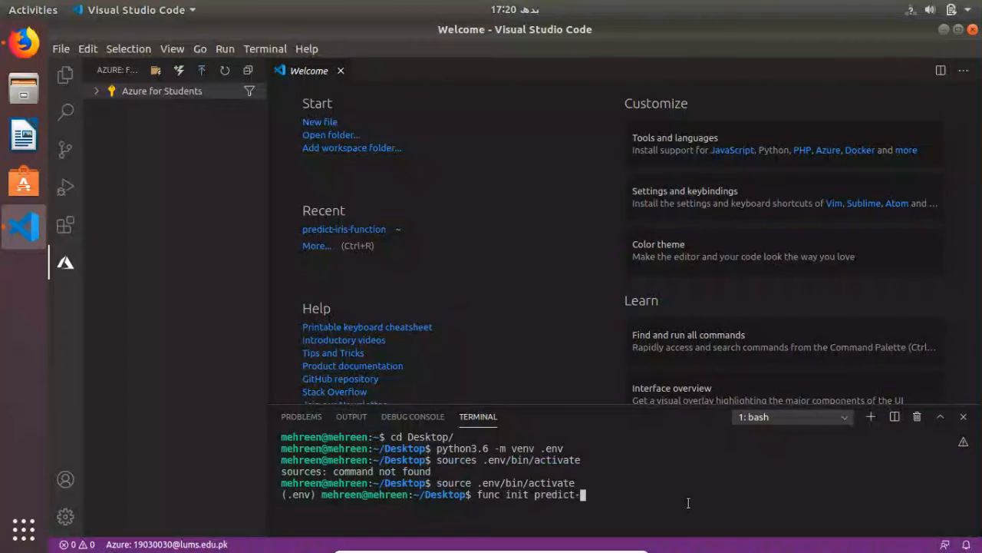
text(iris)
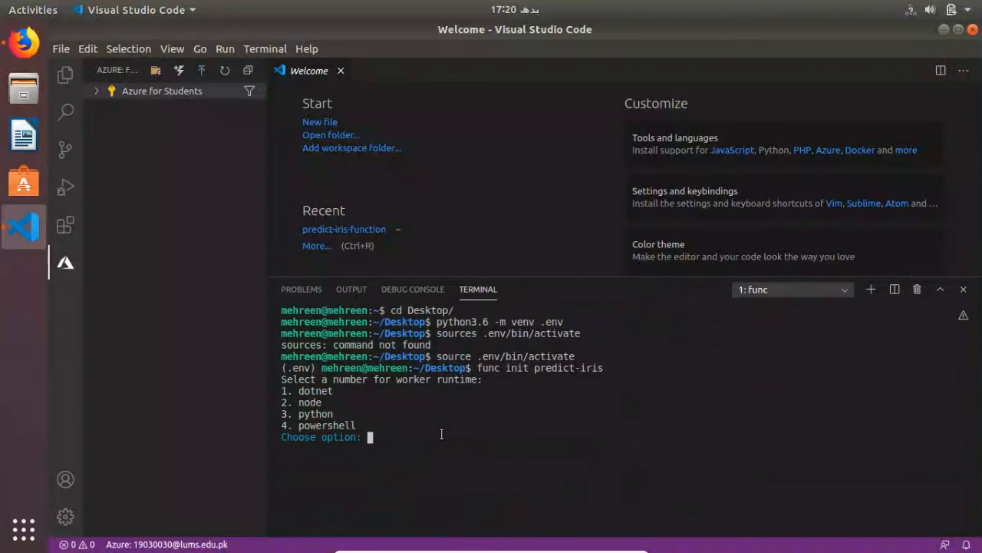
text(3)
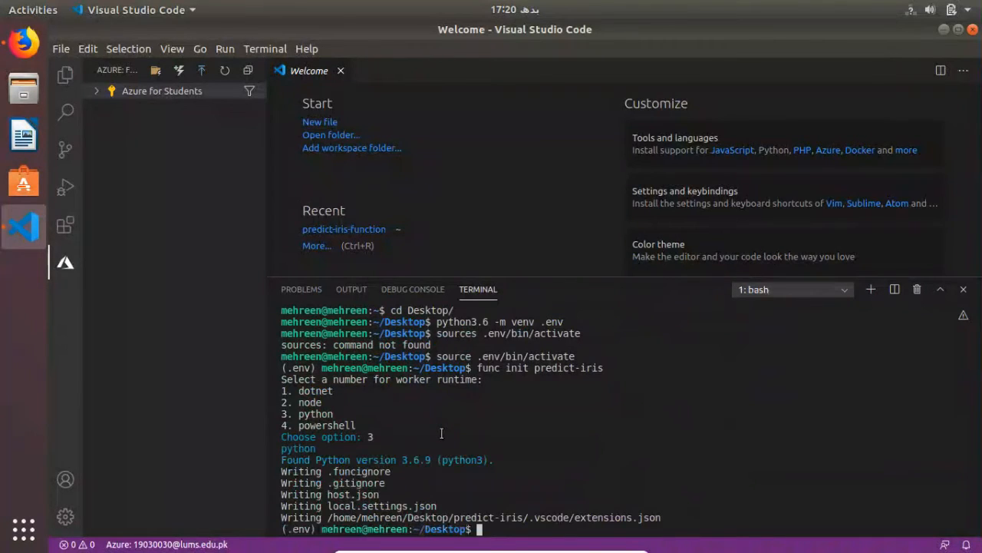
mouse_move(459, 427)
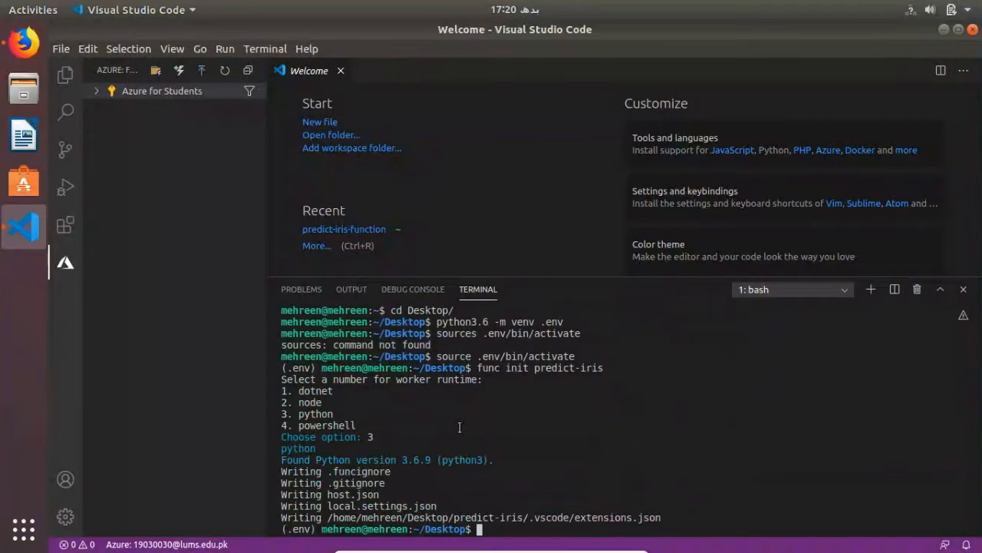
Bring up the Open File dialog from the File menu to browse the home folder.
click(61, 47)
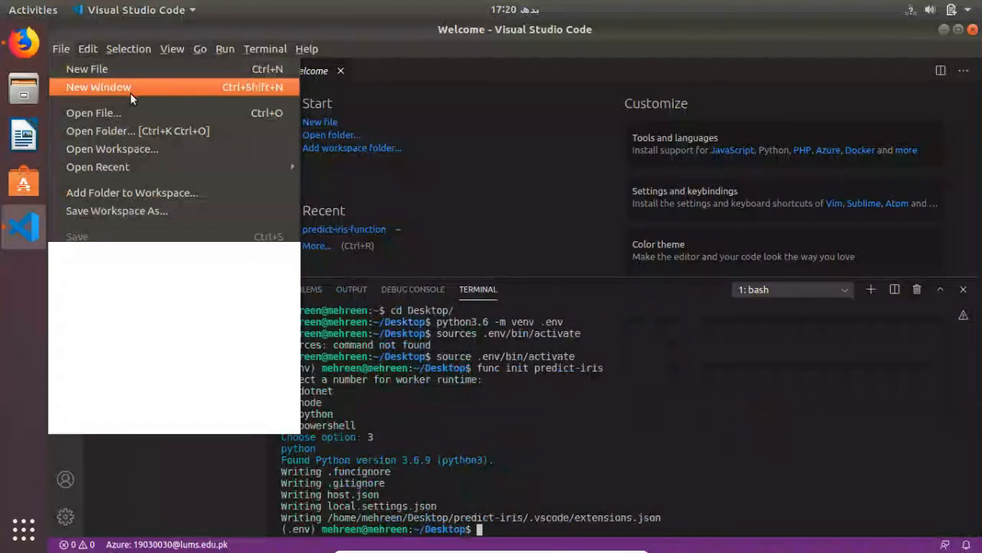
mouse_move(135, 123)
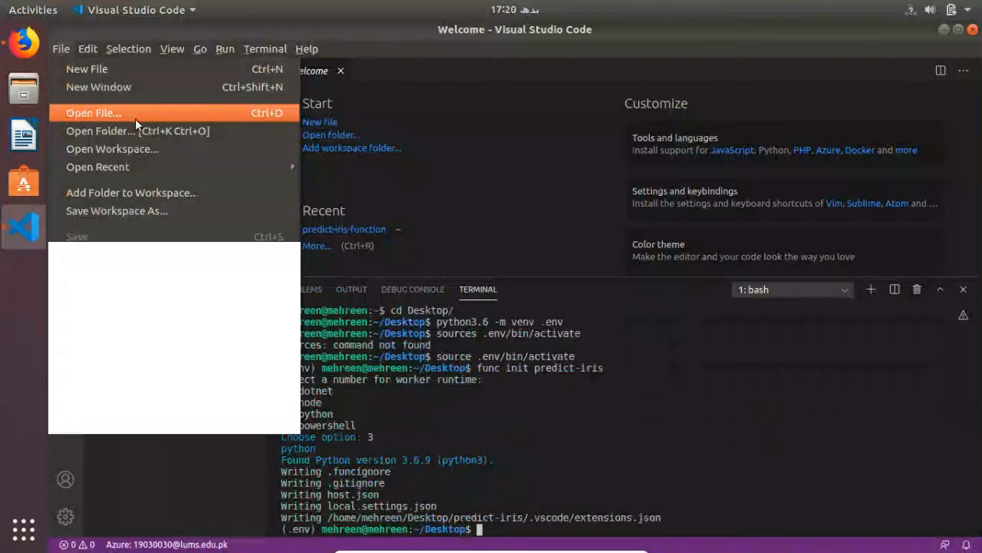
click(92, 114)
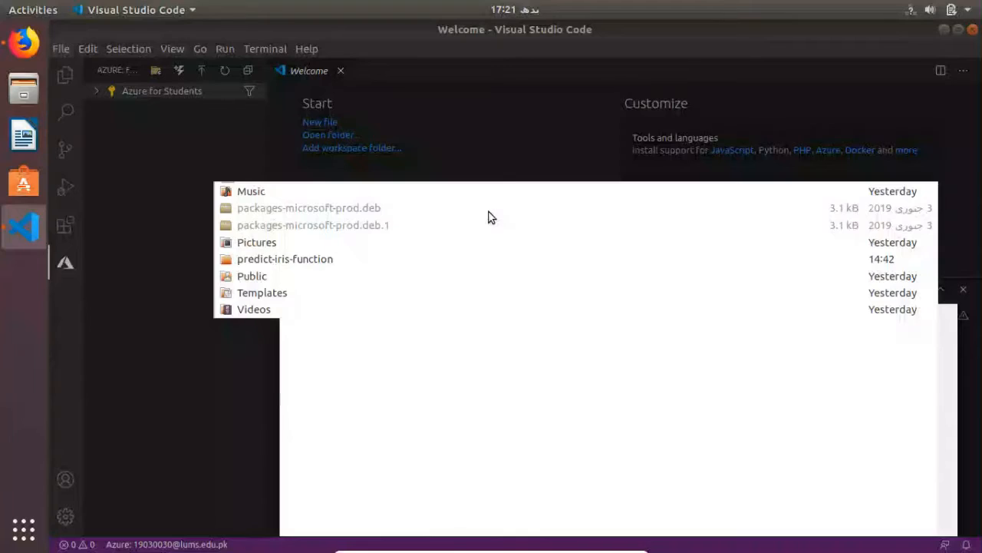
mouse_move(492, 201)
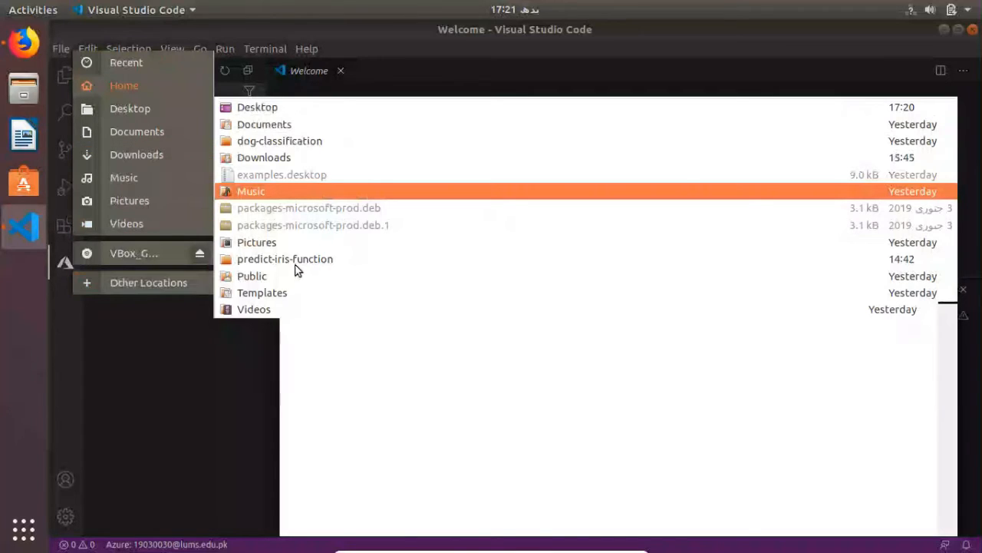
mouse_move(287, 255)
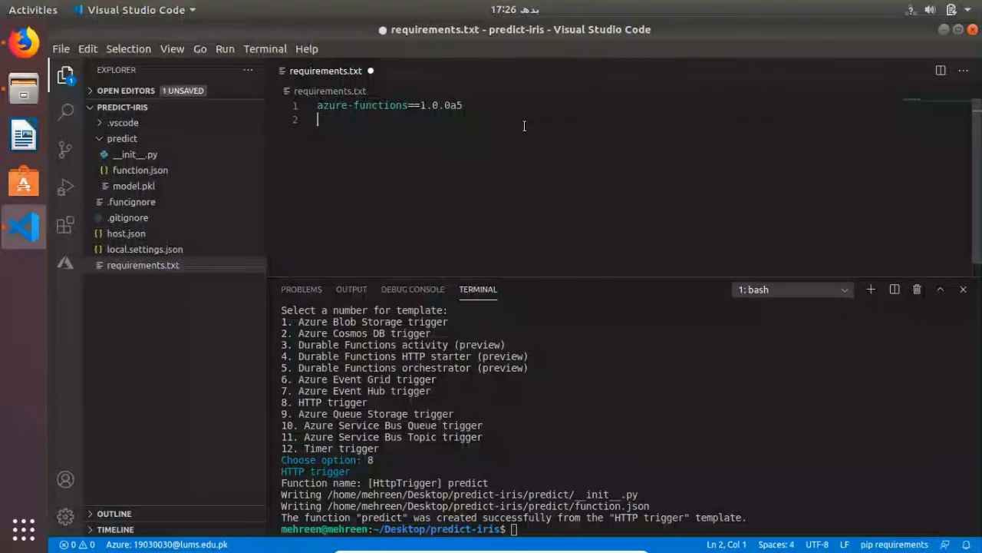
List azure-functions-worker==1.0.0a6, grpcio and grpcio-tools==1.14.2 in requirements.txt.
text(azure-functions-worker==1.0.0a6)
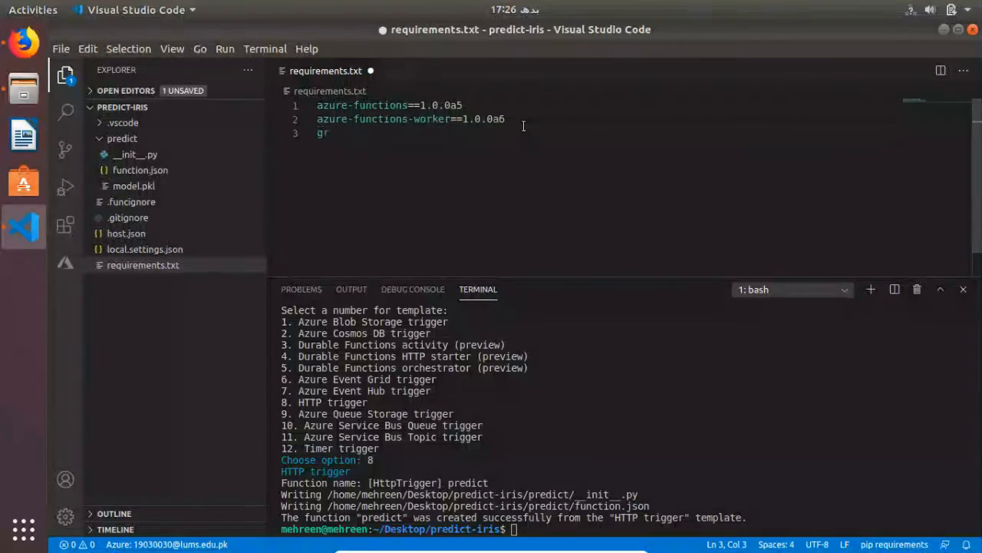
text(pc)
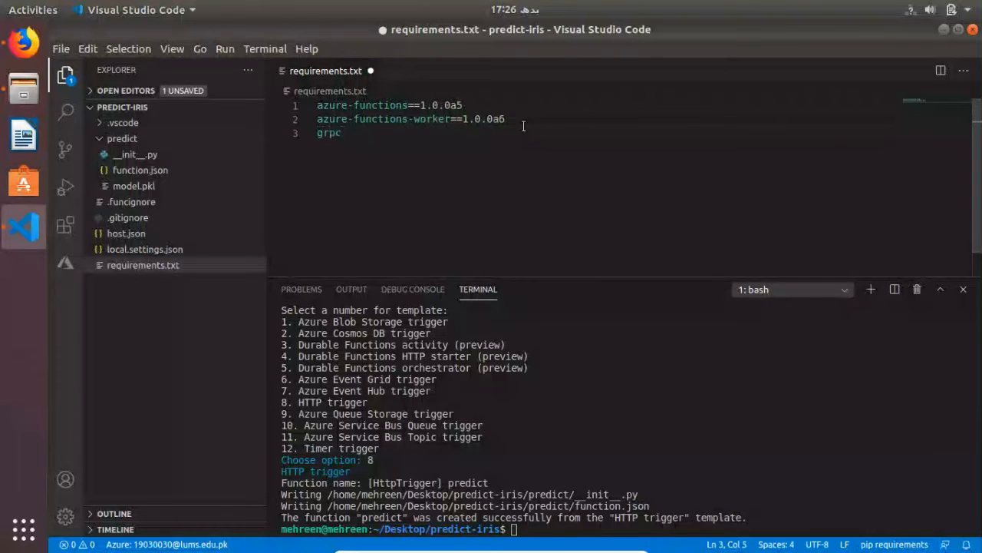
text(io==)
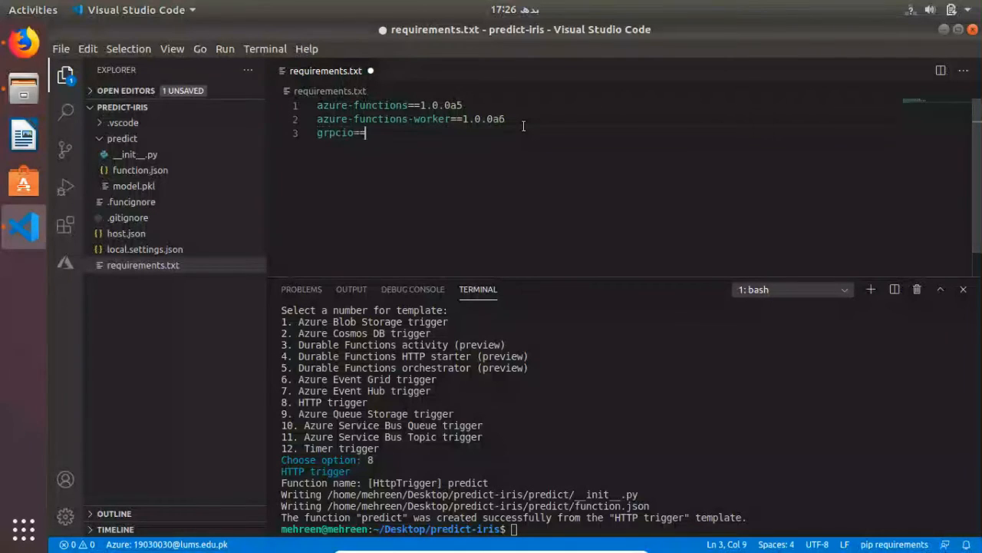
text(1)
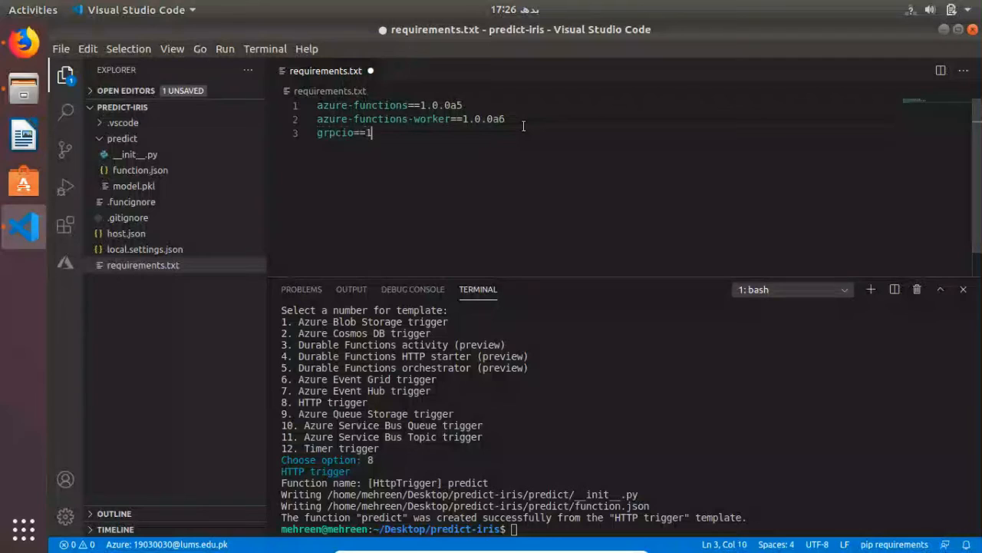
text(.14.2)
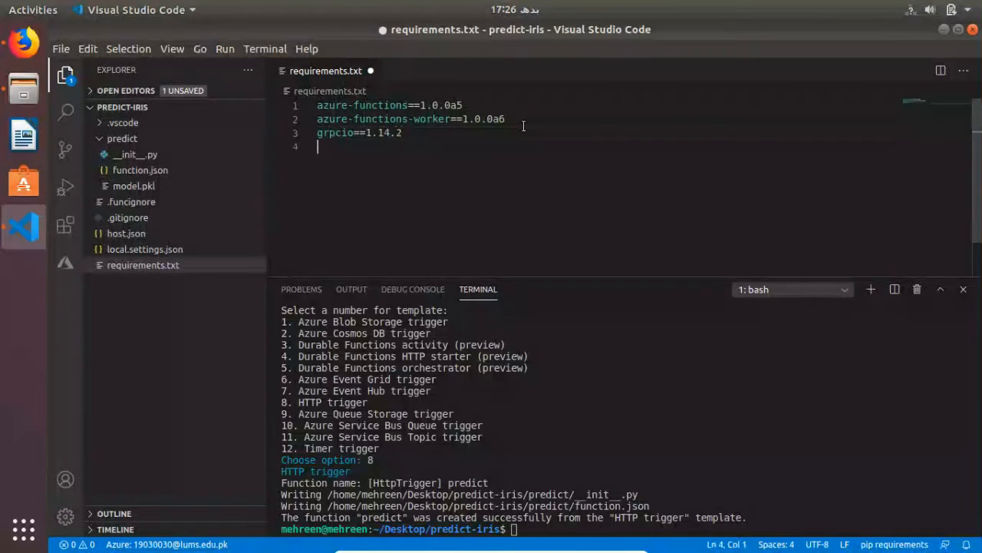
text(g)
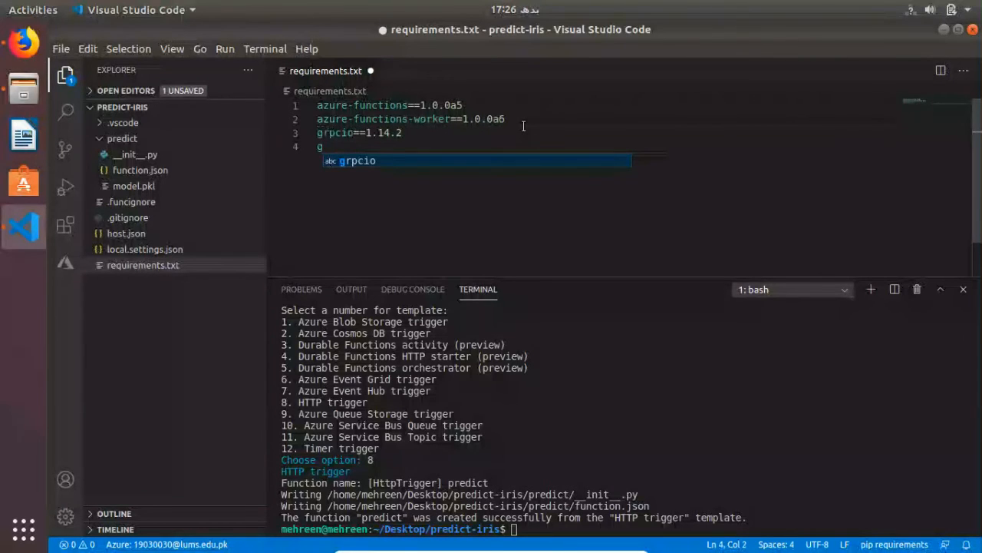
text(rpcio-tools==)
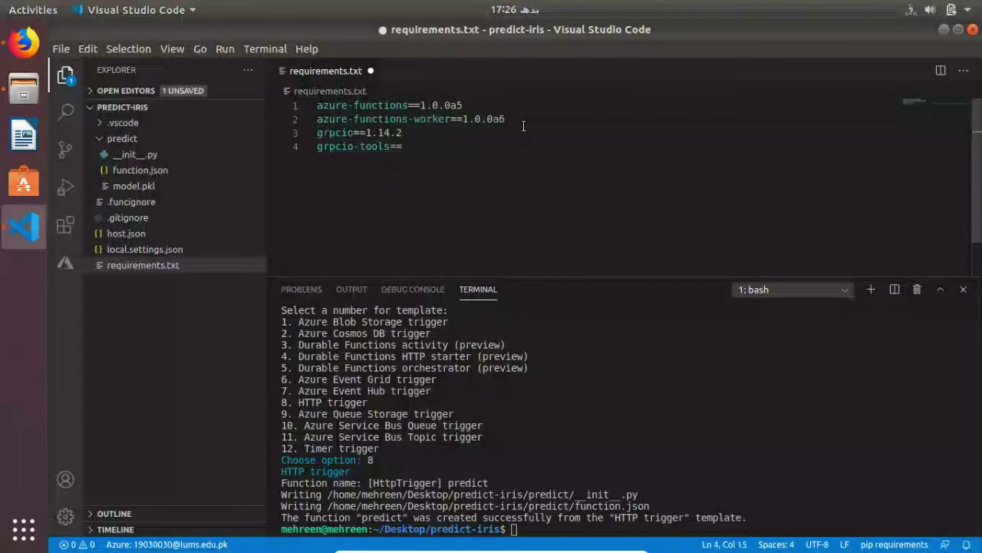
text(1.)
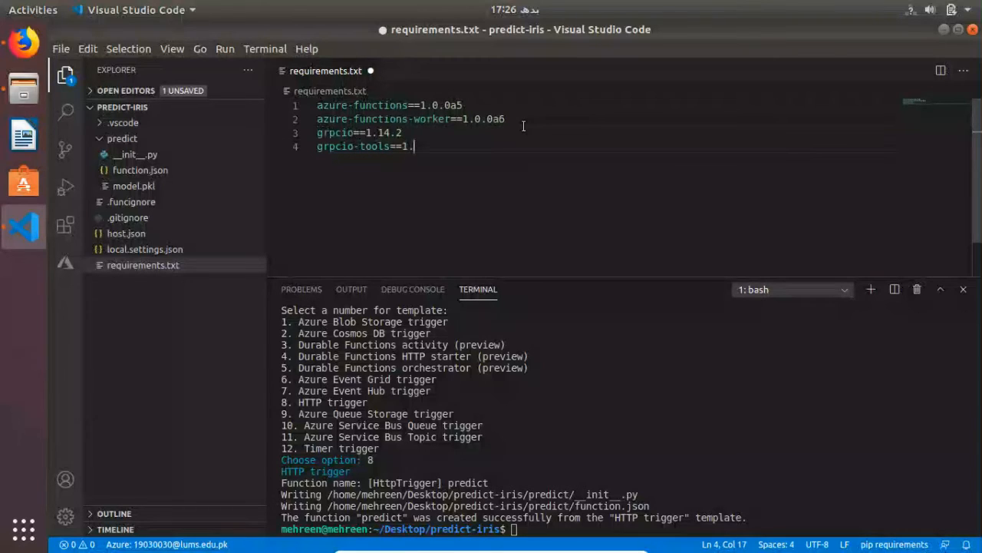
text(14.2)
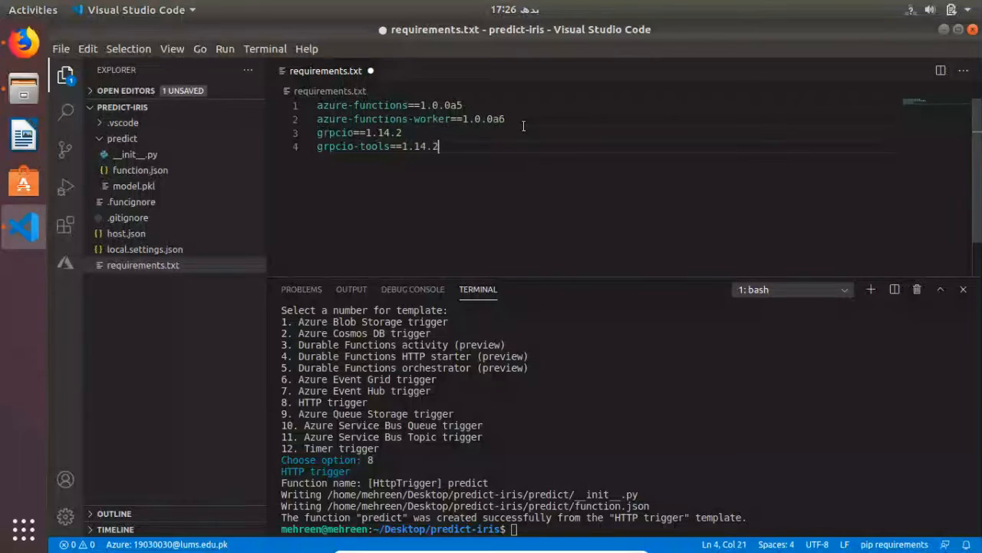
key(Enter)
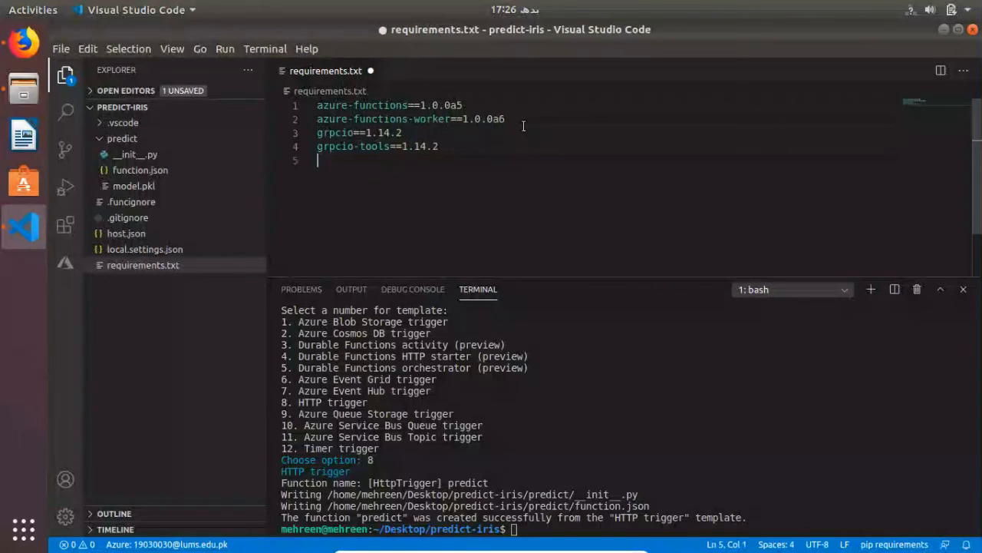
Add protobuf==3.6.1, six==1.11.0, numpy and scipy as further requirements.
text(protobuf)
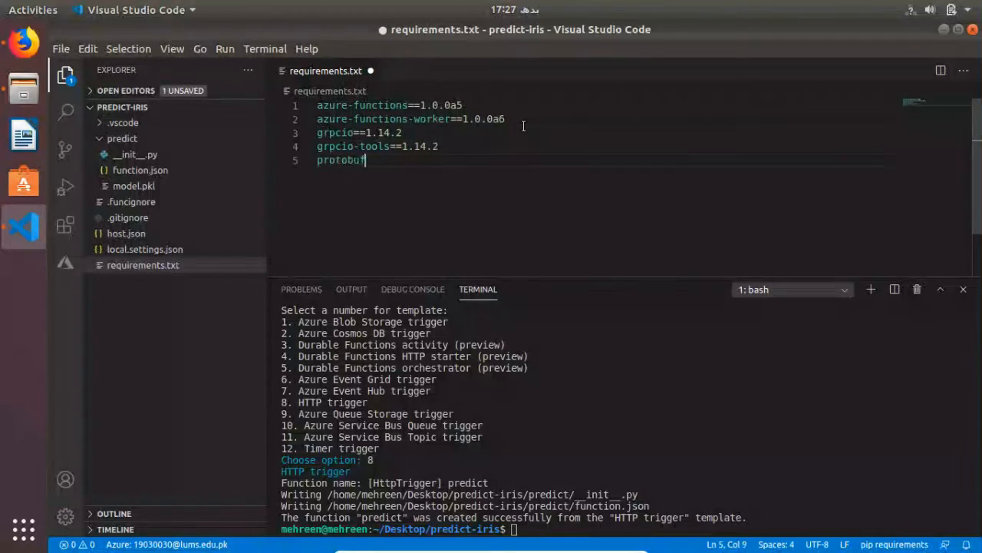
text(==)
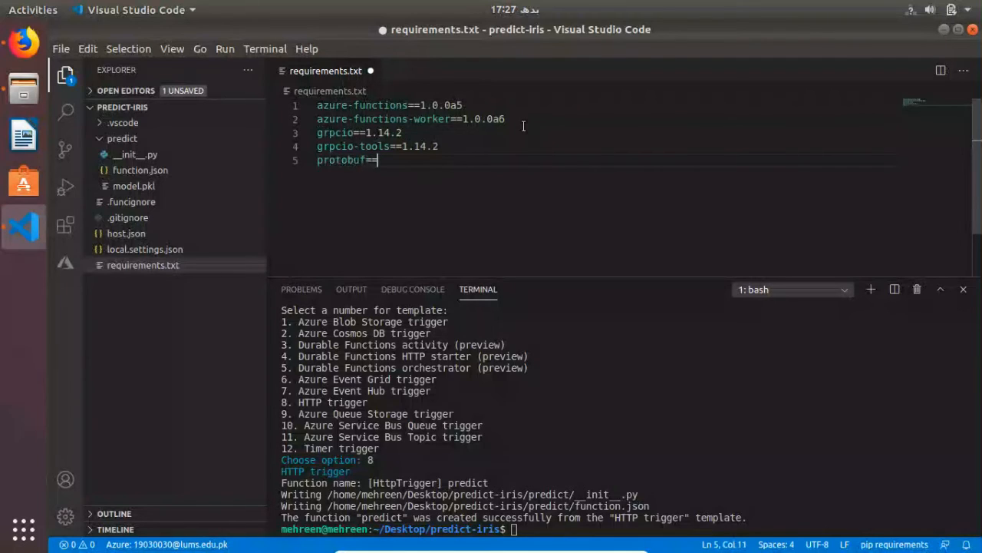
text(3.6.1)
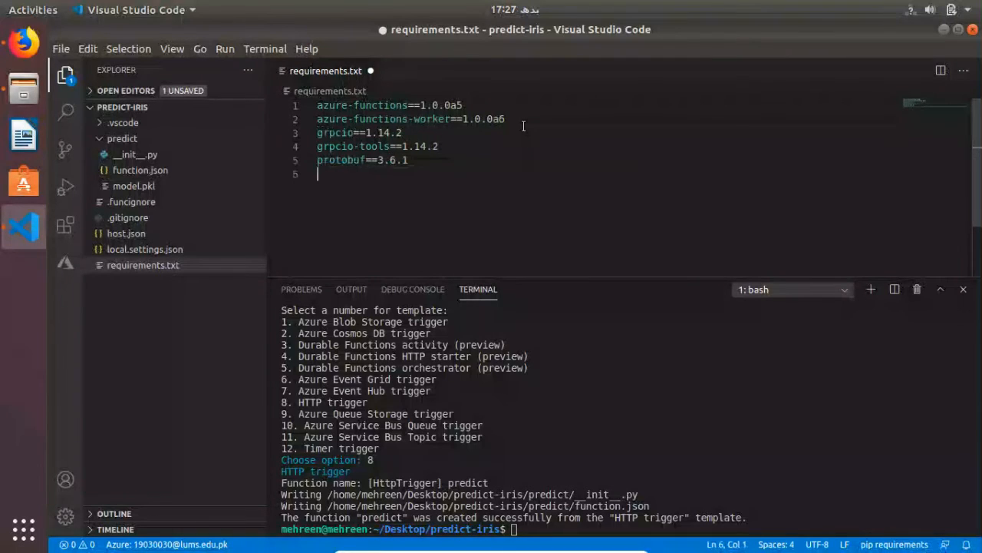
text(six==)
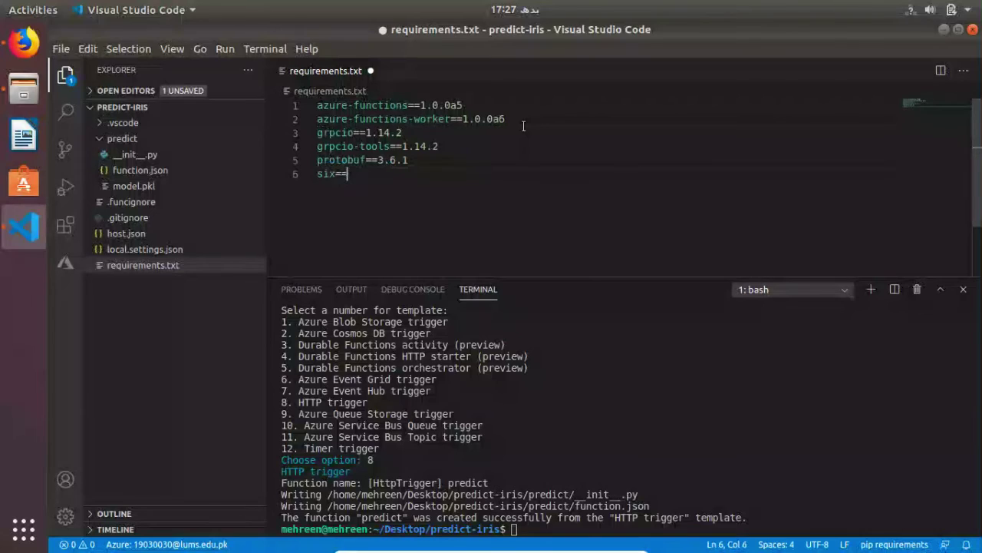
text(1.11.0)
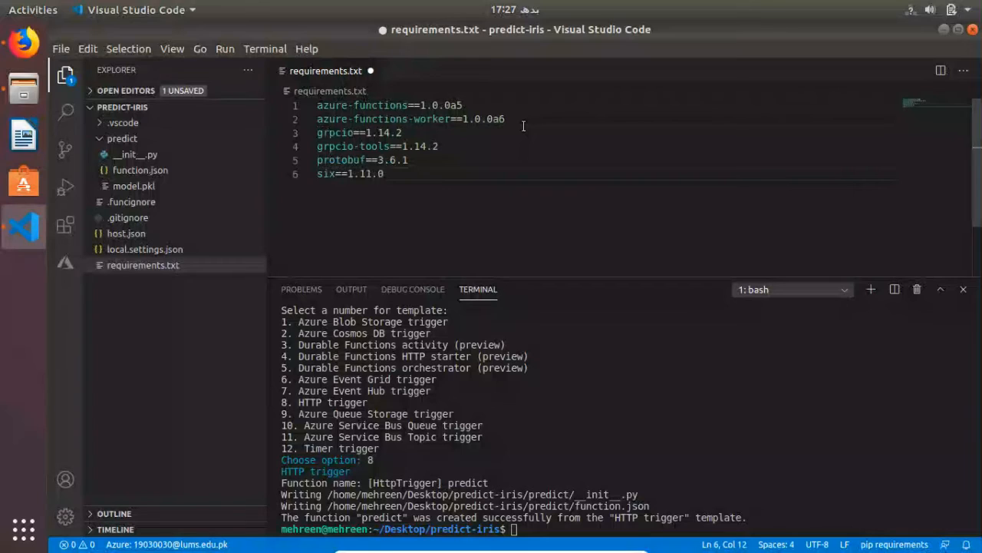
text(numpy)
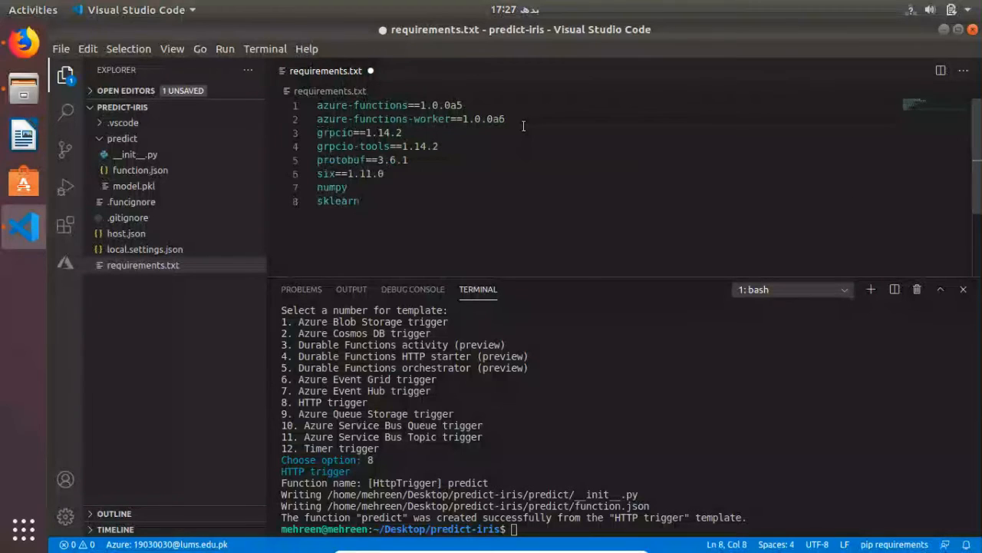
text(scipy)
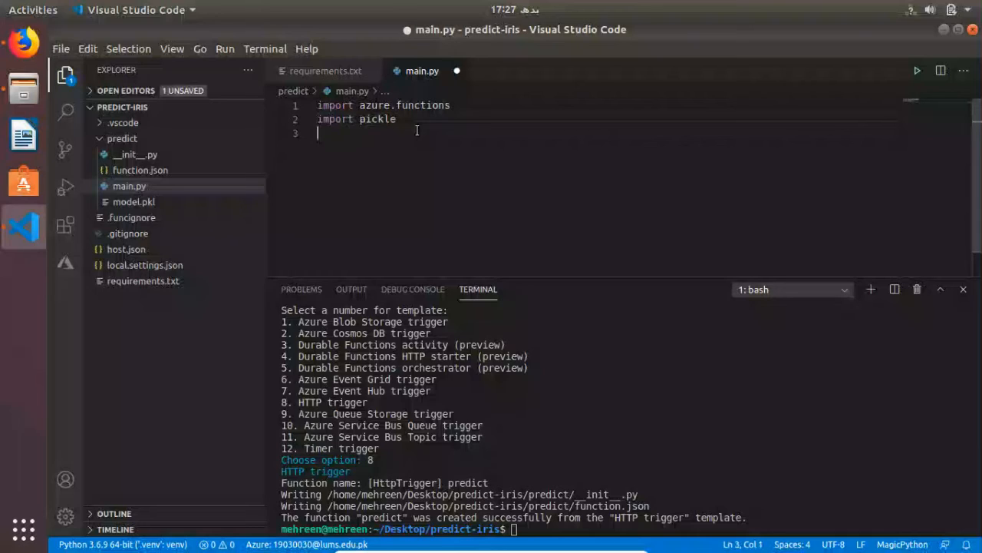
Add import lines for sys and numpy as np to predict/main.py.
text(imp)
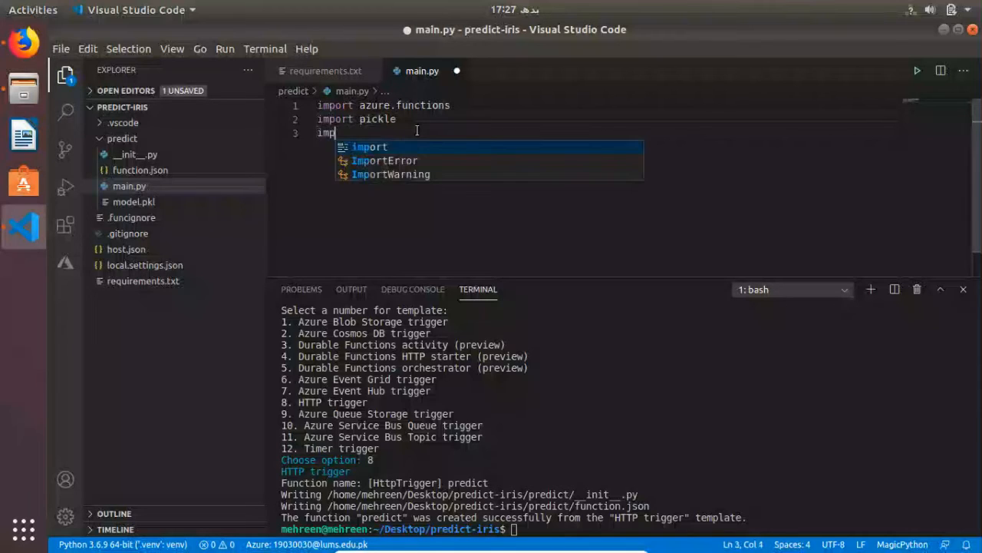
text(import sys)
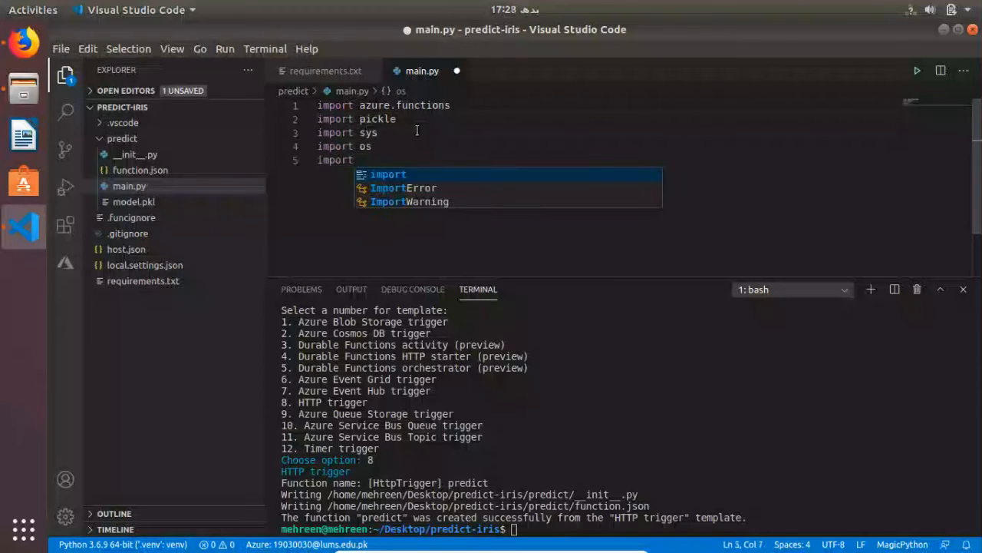
text(numpy)
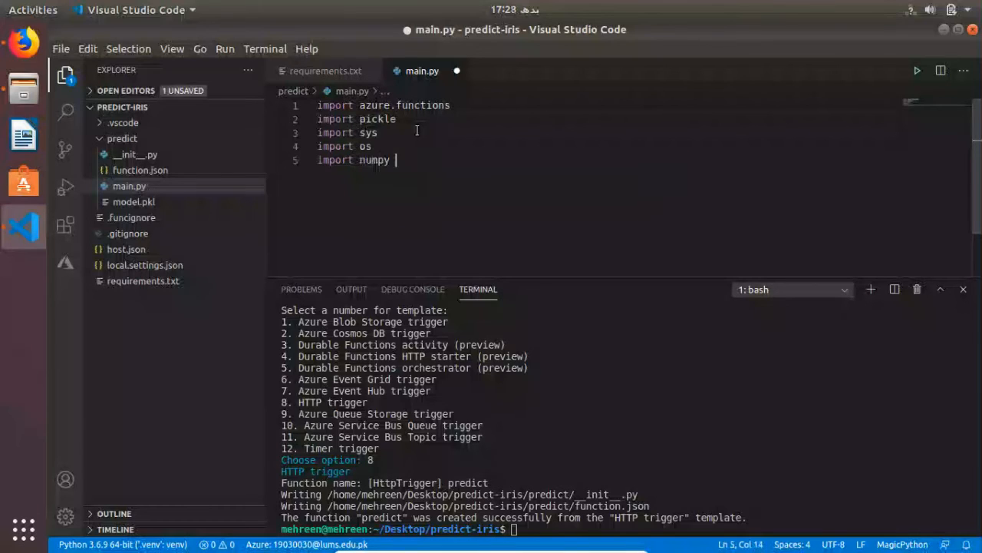
text(as np)
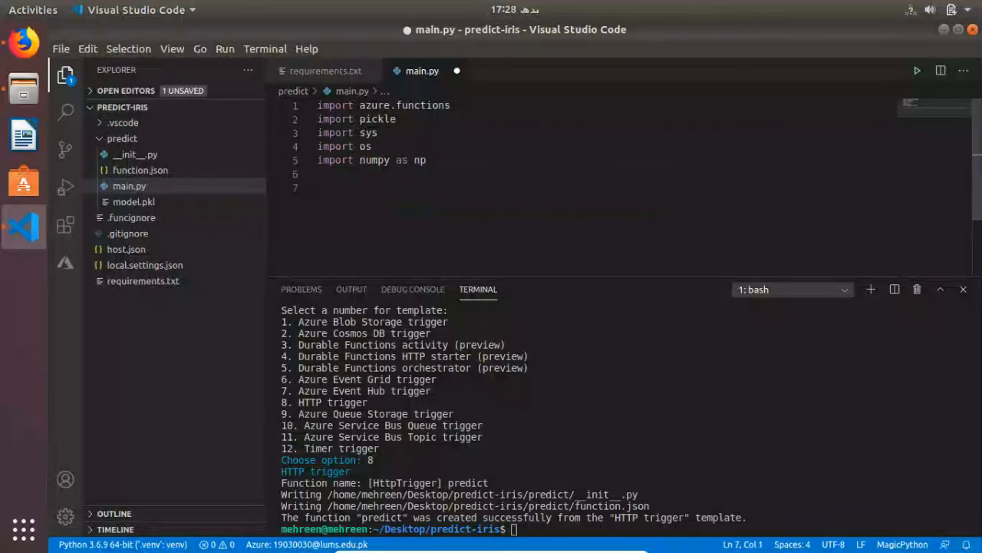
Define main(req: azure.functions.HttpRequest) as the function entry point.
text(def main())
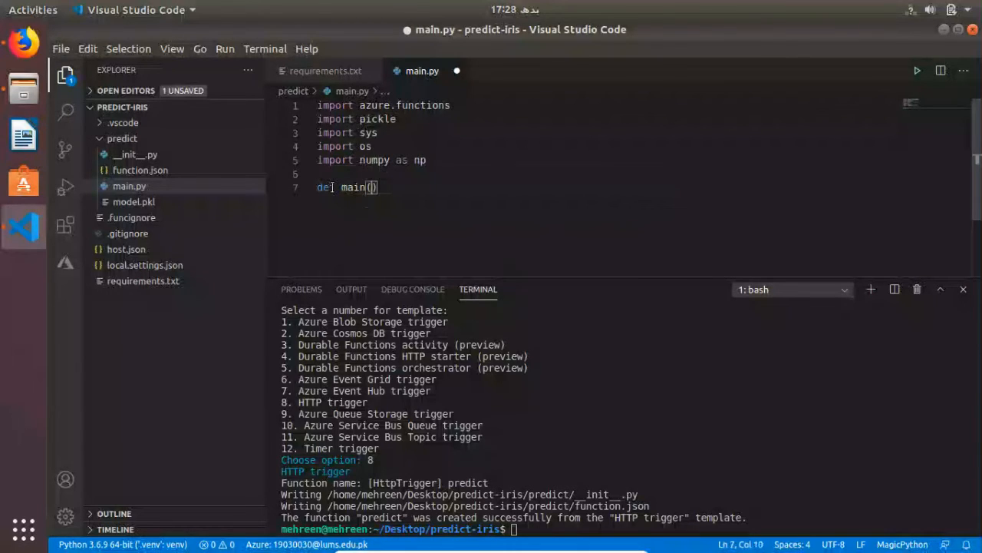
text(req:)
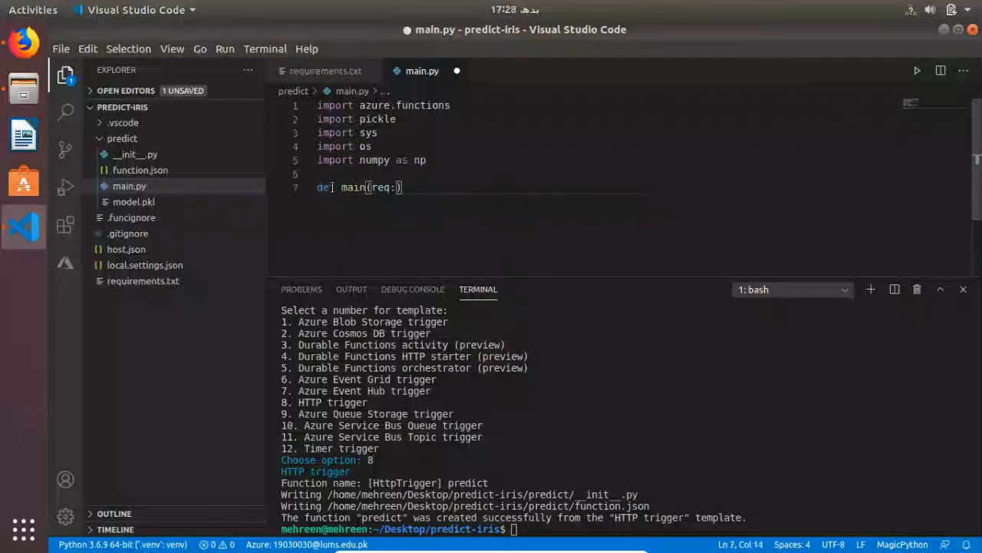
text(azur)
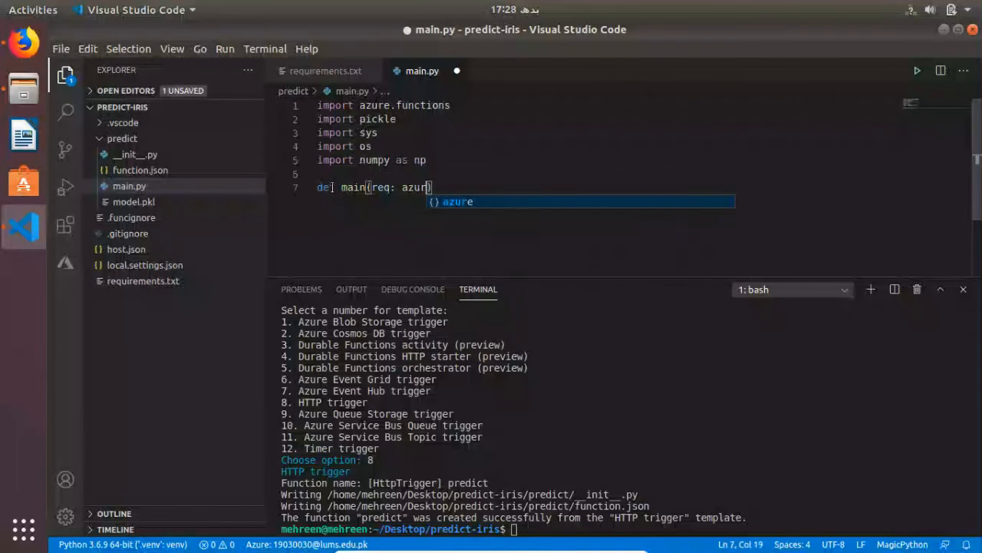
text(.func)
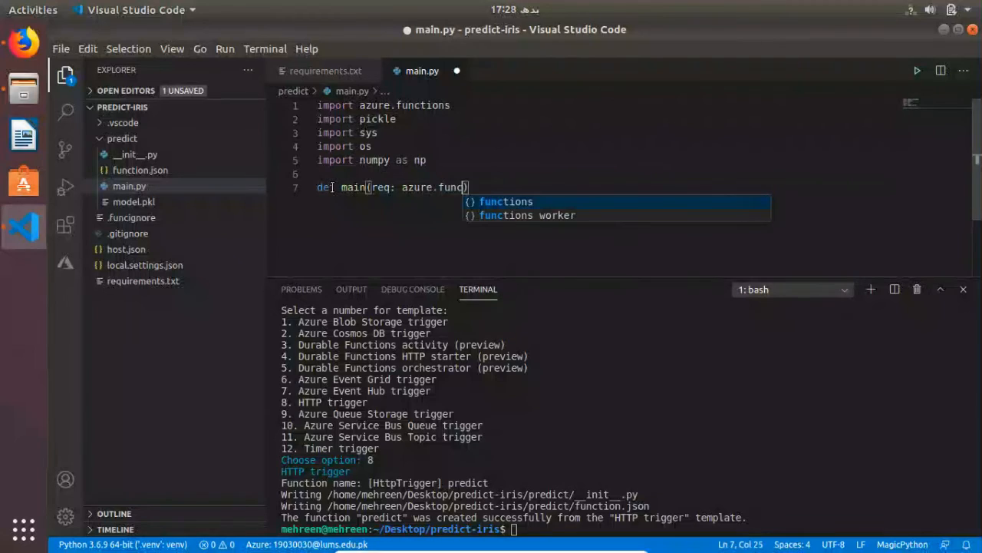
text(tion)
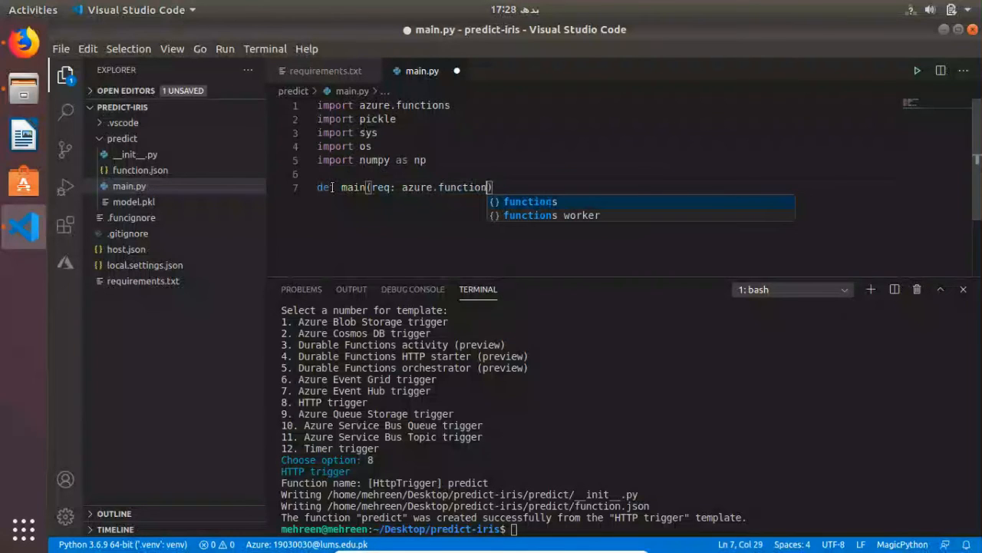
text(.HttpRequest)
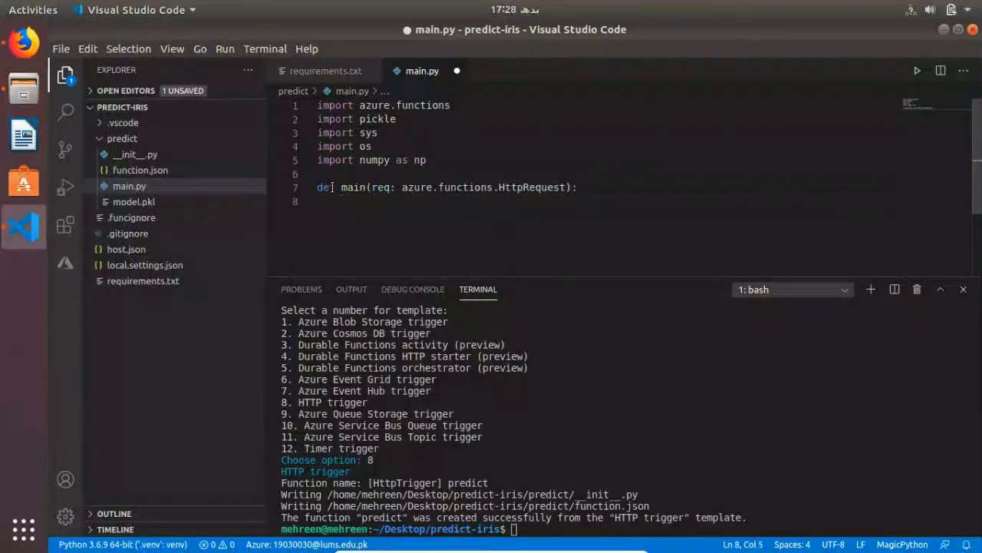
Open 'predict/model.pkl' for binary reading and load it with model = pickle.load(f).
text(f = o)
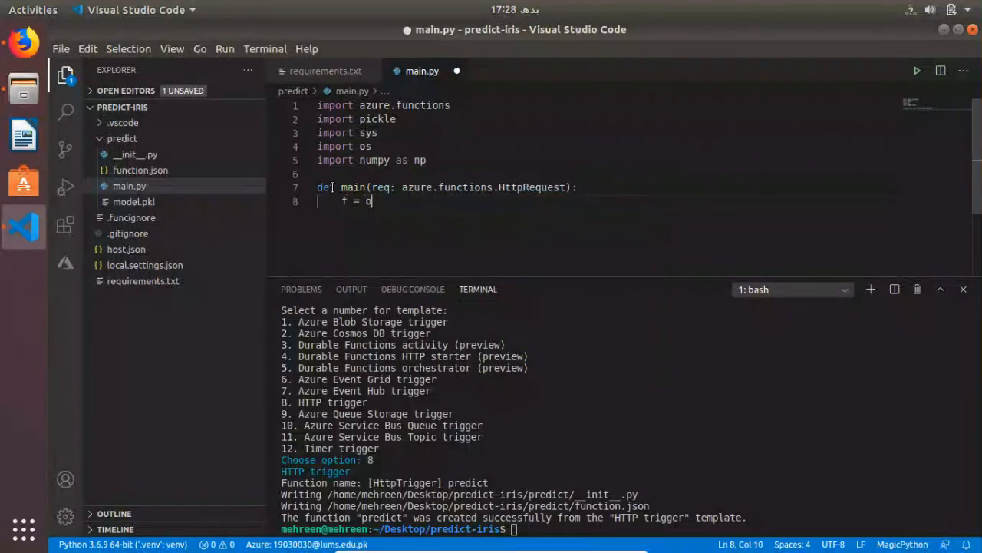
text(pen())
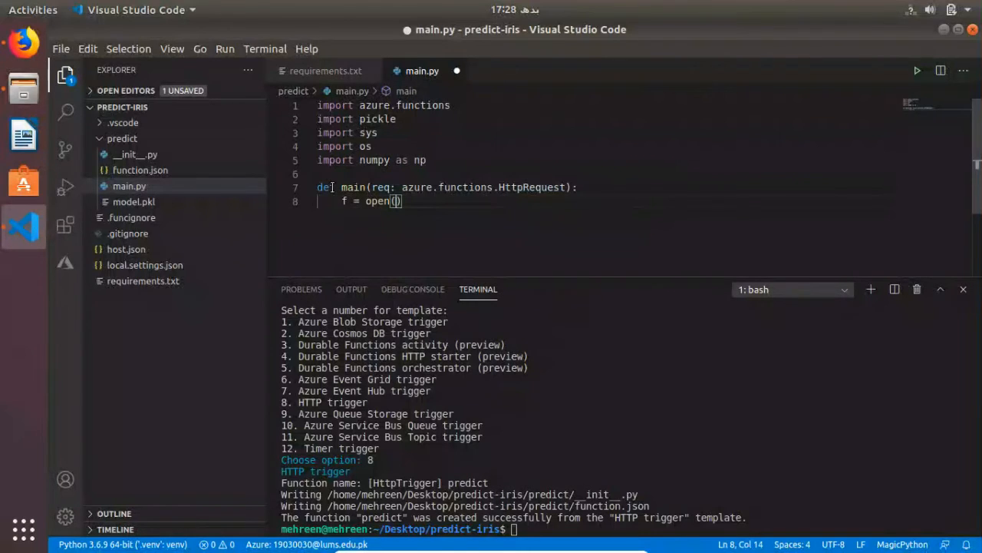
text('pr')
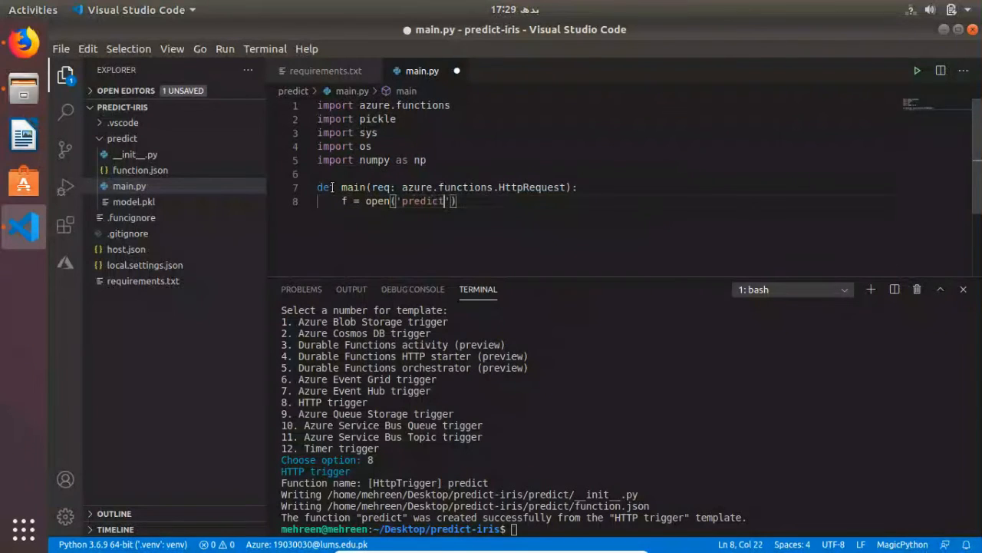
text(/model.)
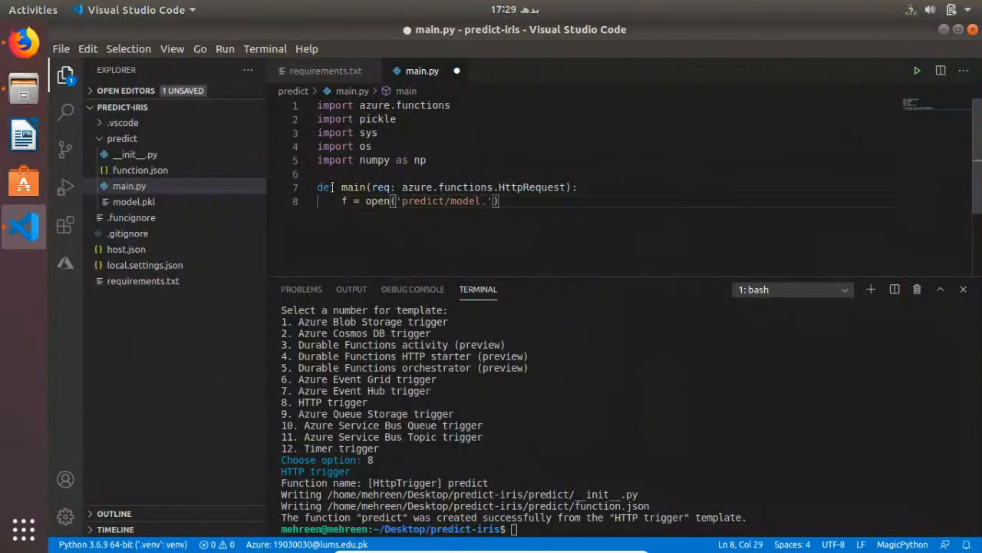
text(p)
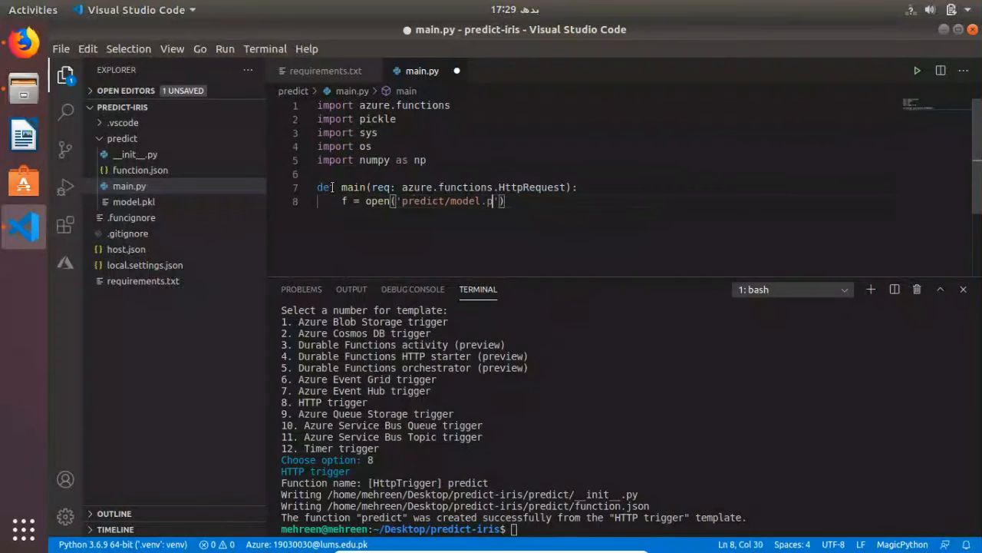
text(kl', 'rb)
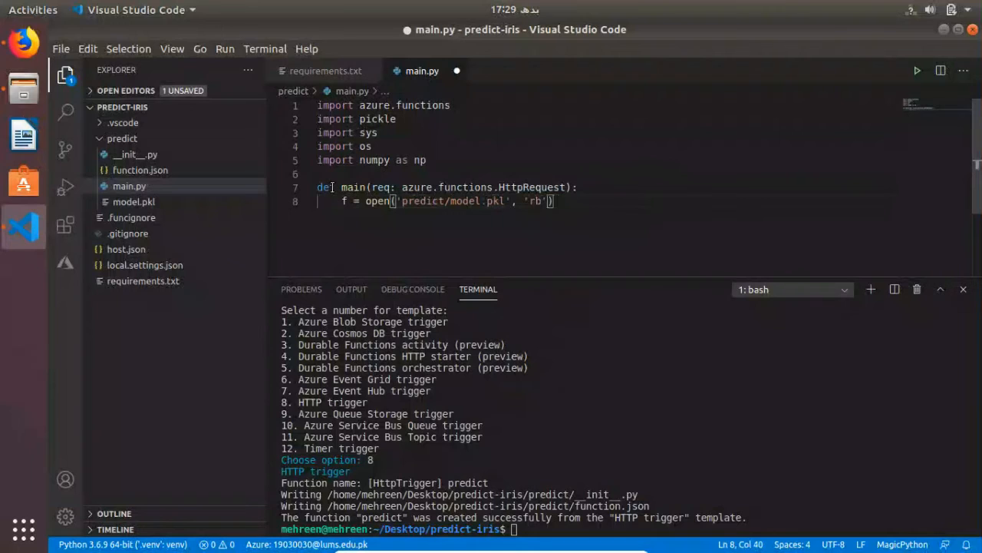
text(model =)
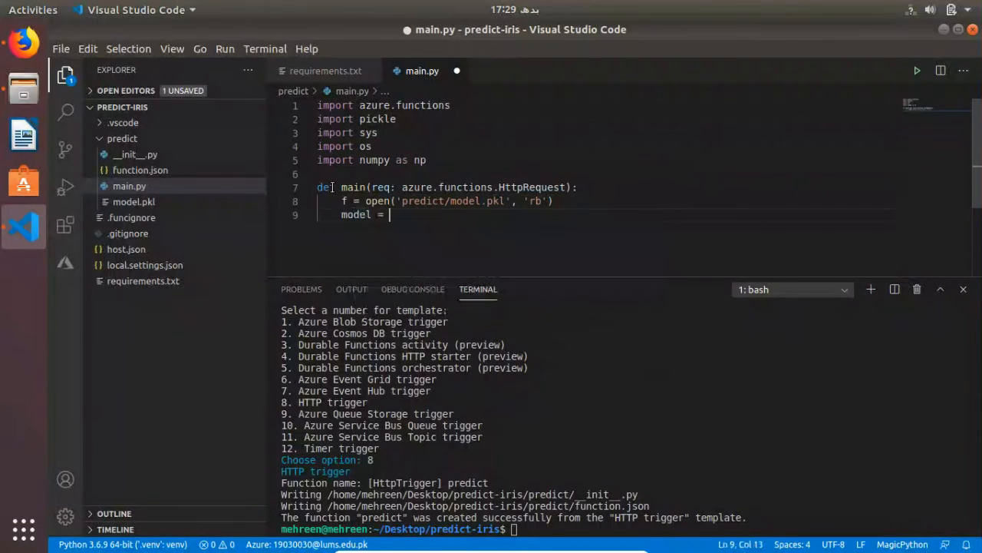
text(pickle)
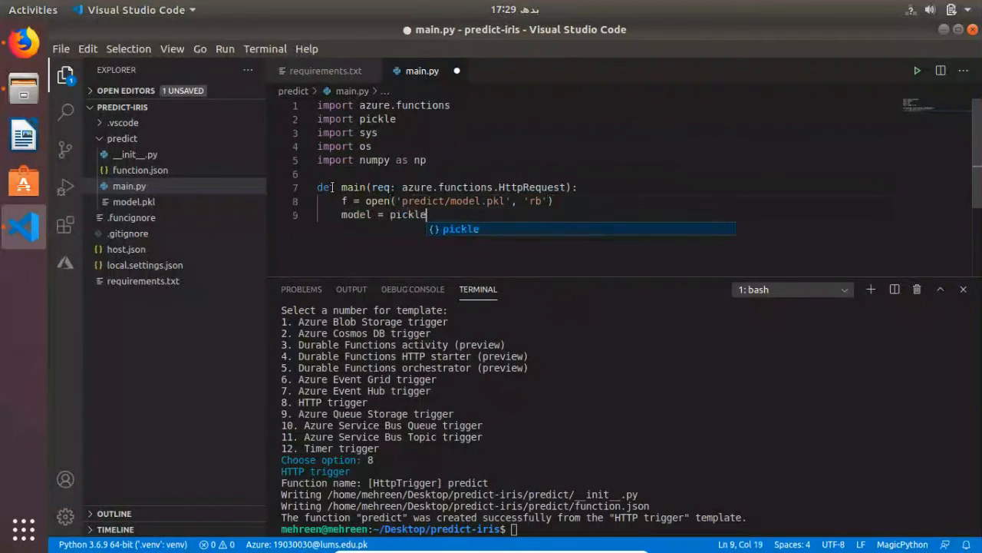
text(.load)
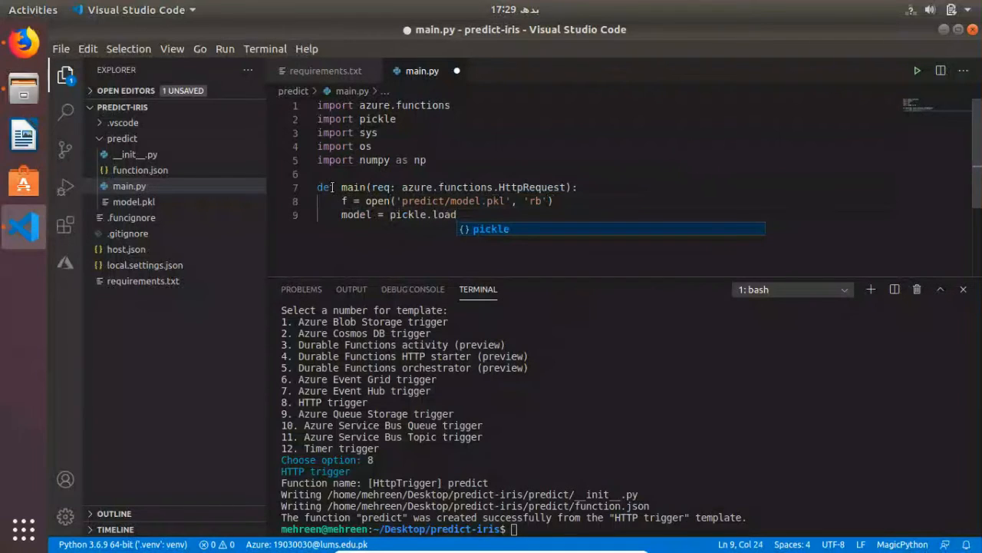
text(())
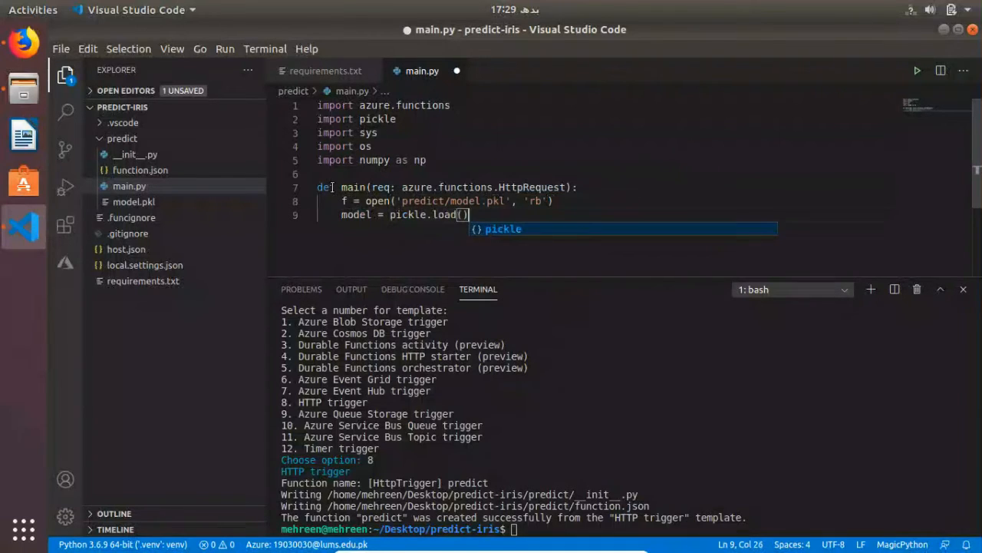
text(f)
text(n = 40)
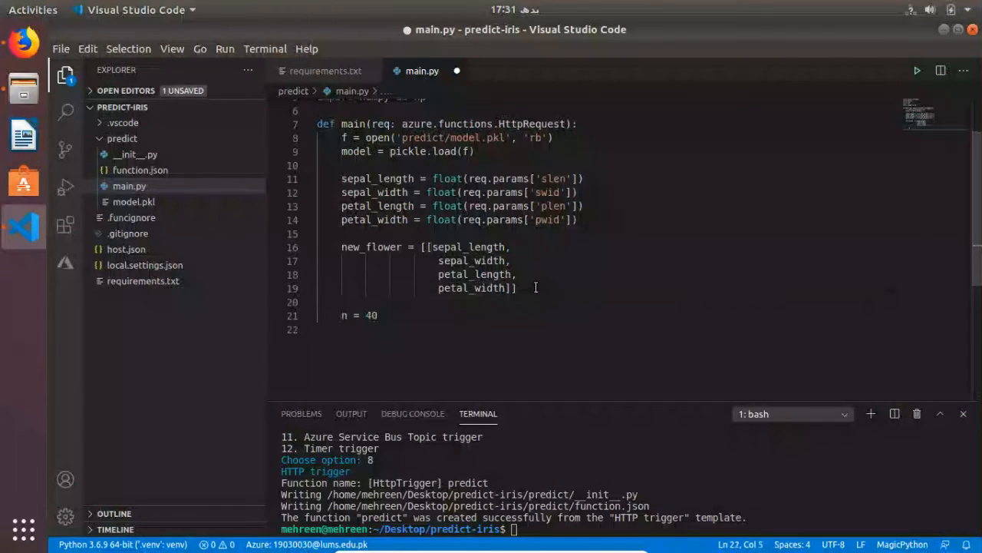
Begin the random_features variable beneath n = 40 in main.py.
text(random)
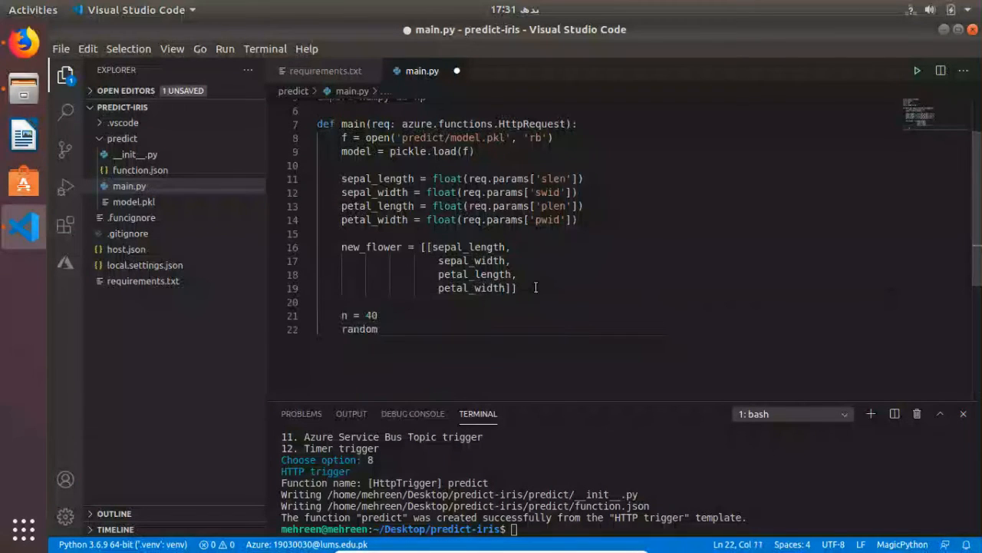
text(_features)
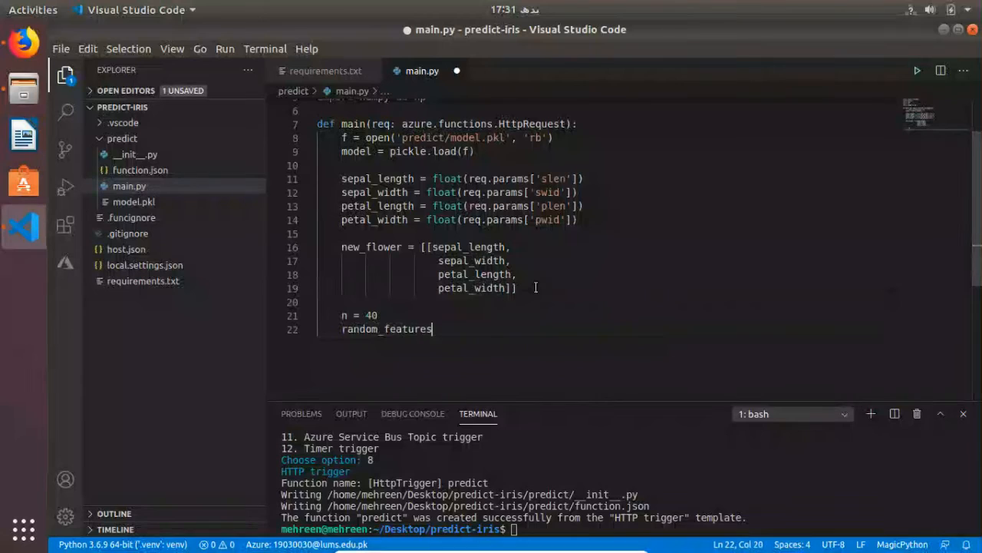
Set random_features to an np.random.RandomState(0) generator.
text(=)
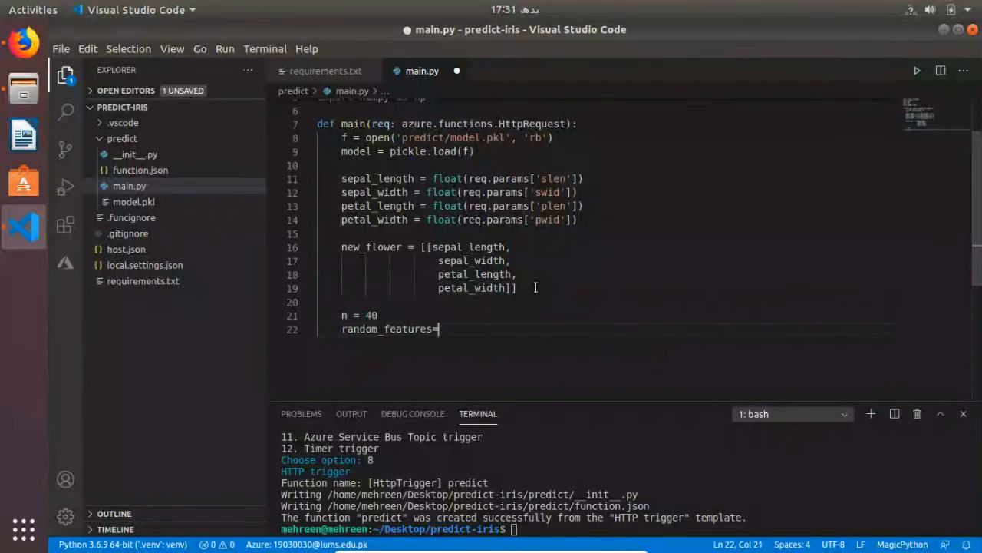
text(np.)
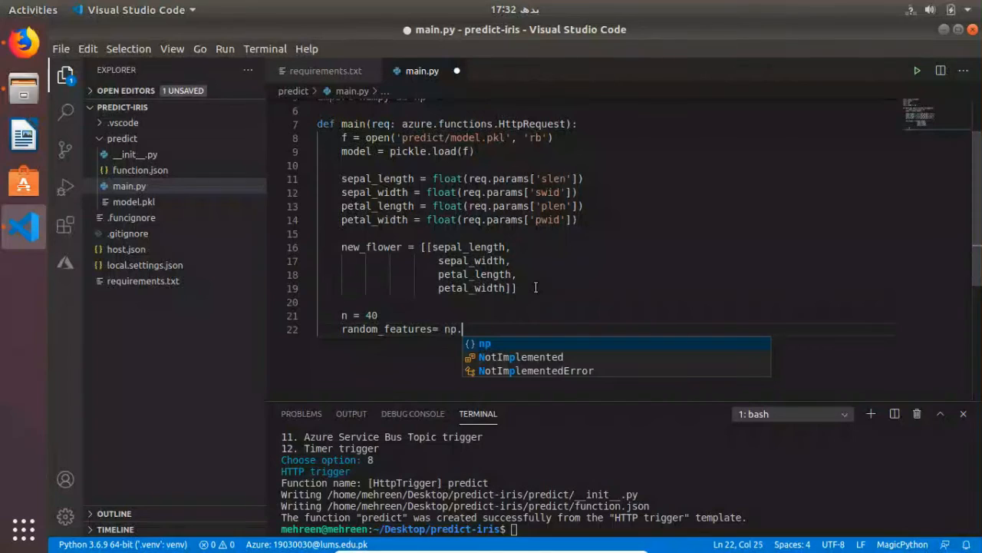
text(ran)
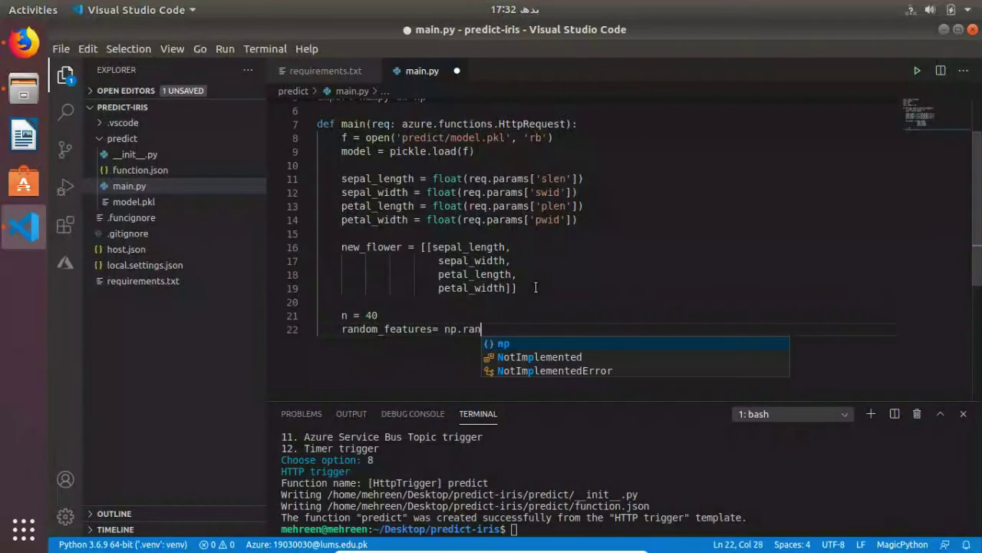
text(dom.RandomState(0)
text(new_flower_with_random_features =)
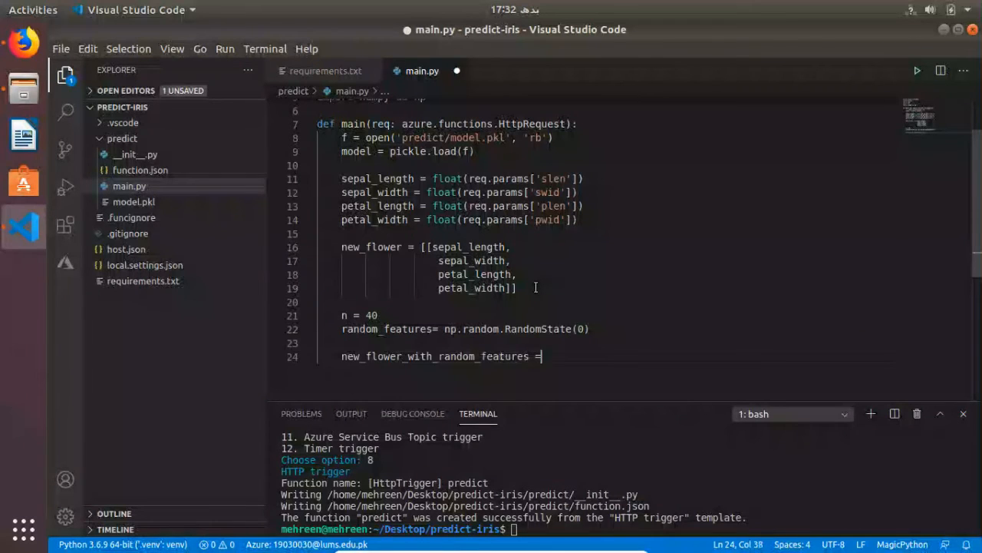
Build new_flower_with_random_features as np.c_[new_flower, random_features.randn(...)].
text(np.)
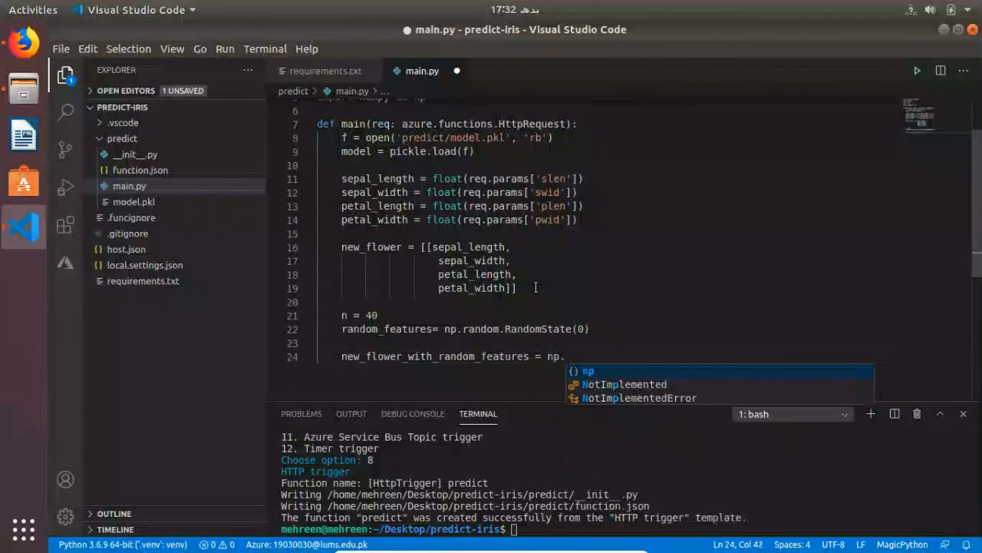
text(.)
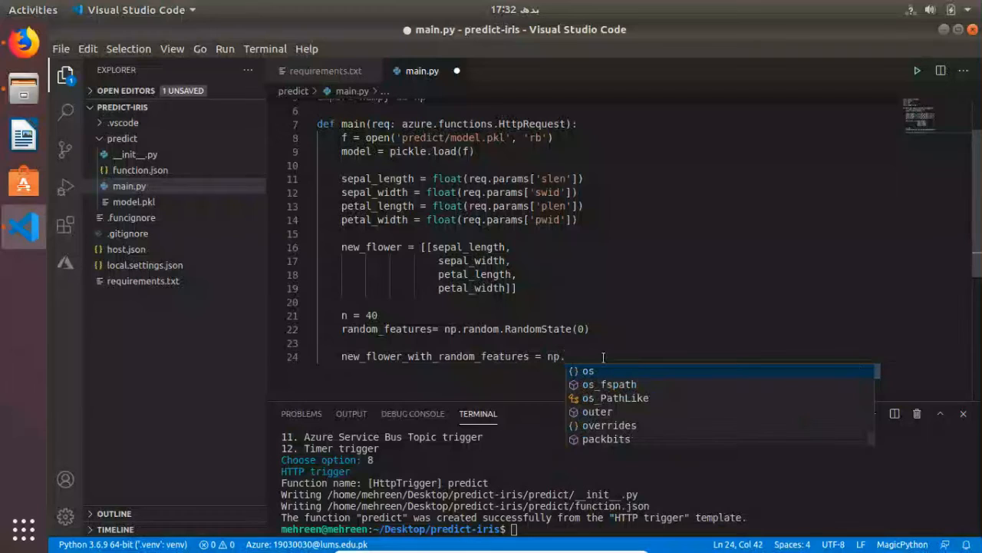
text(c_[)
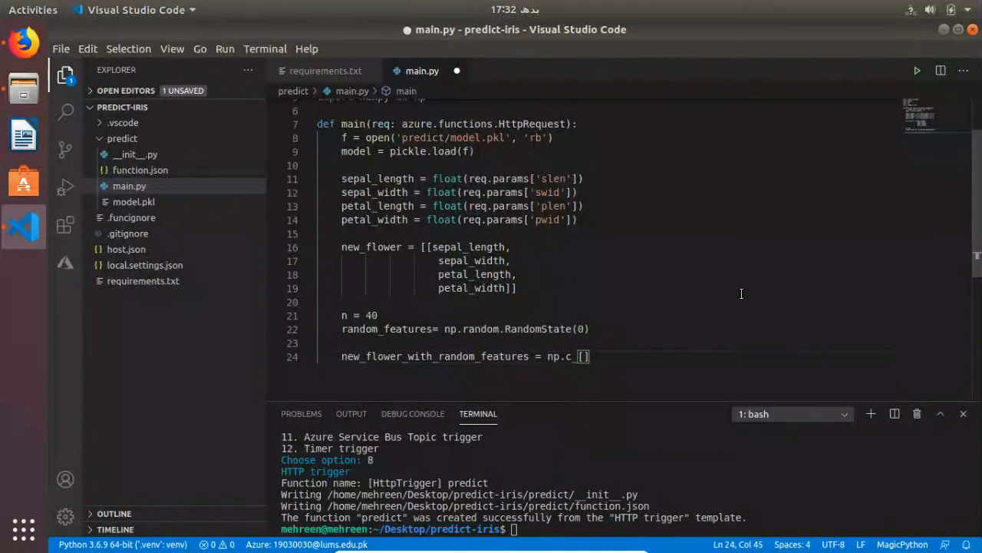
text(new_flower)
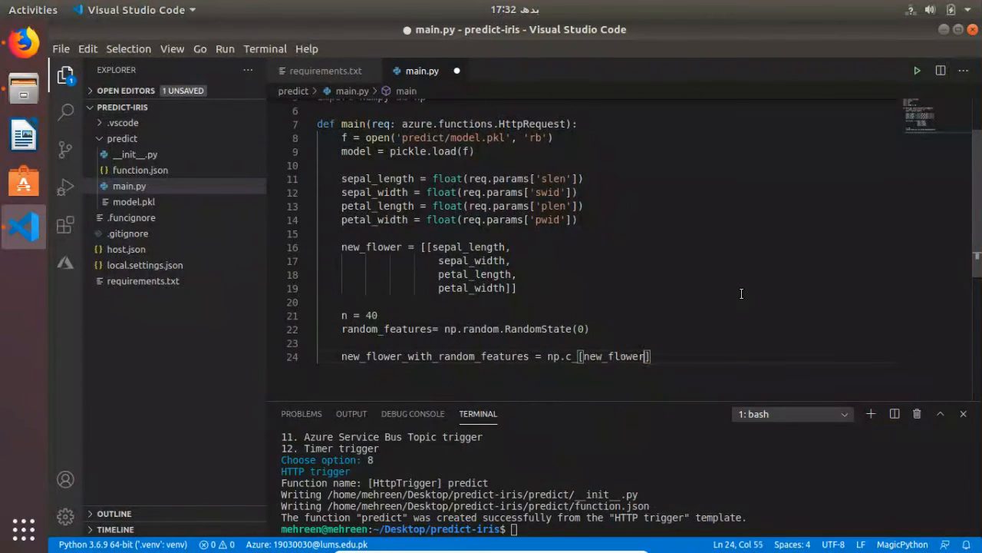
text(,)
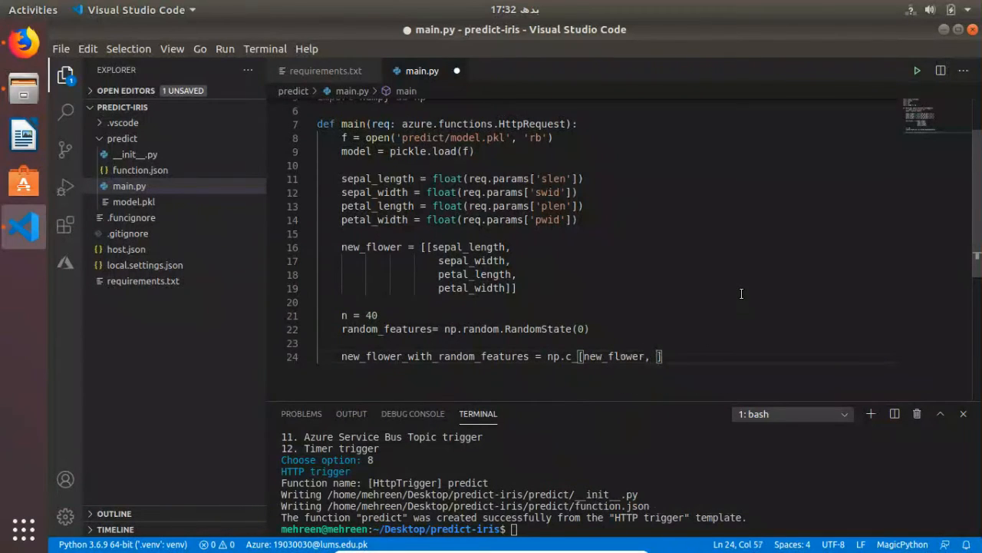
text(random_features)
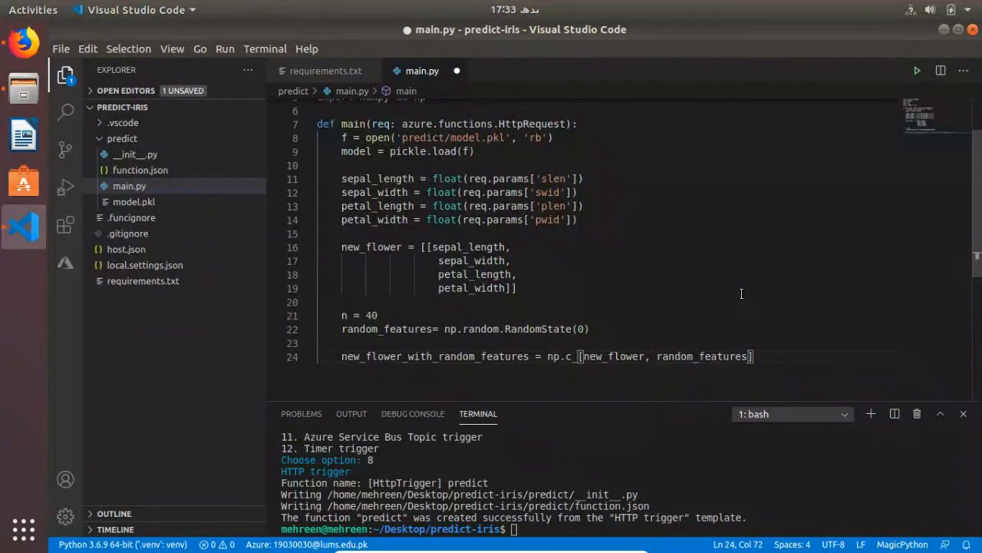
text(.ra)
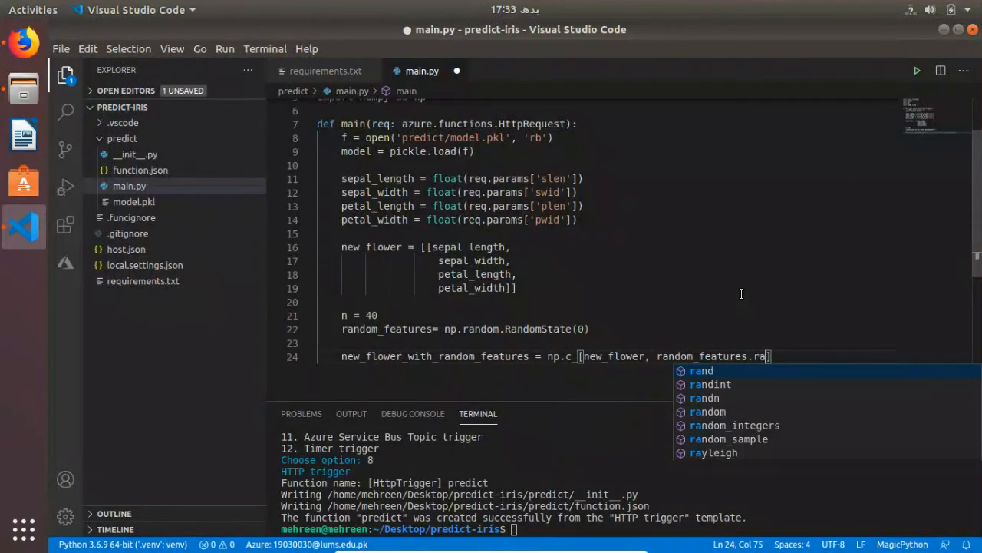
text(ndn)
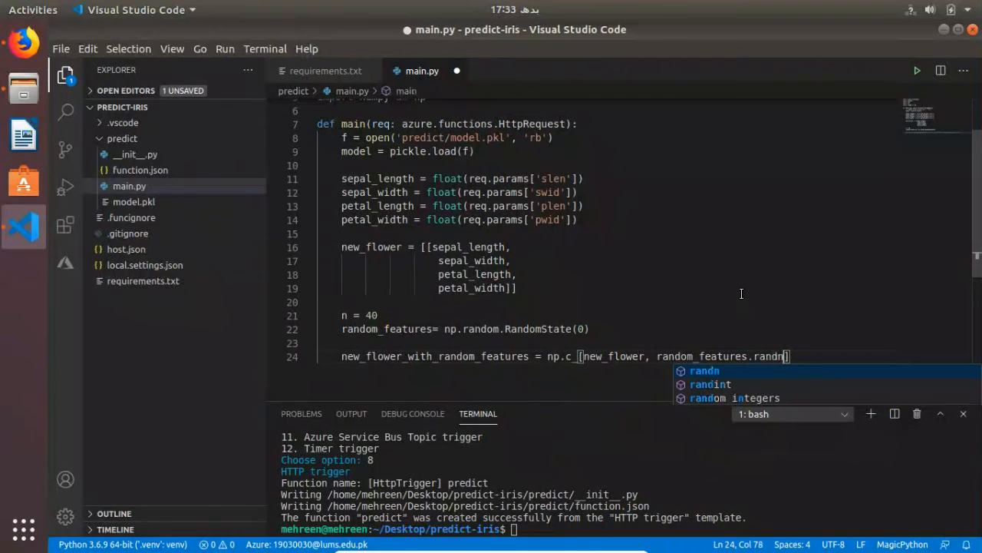
text())
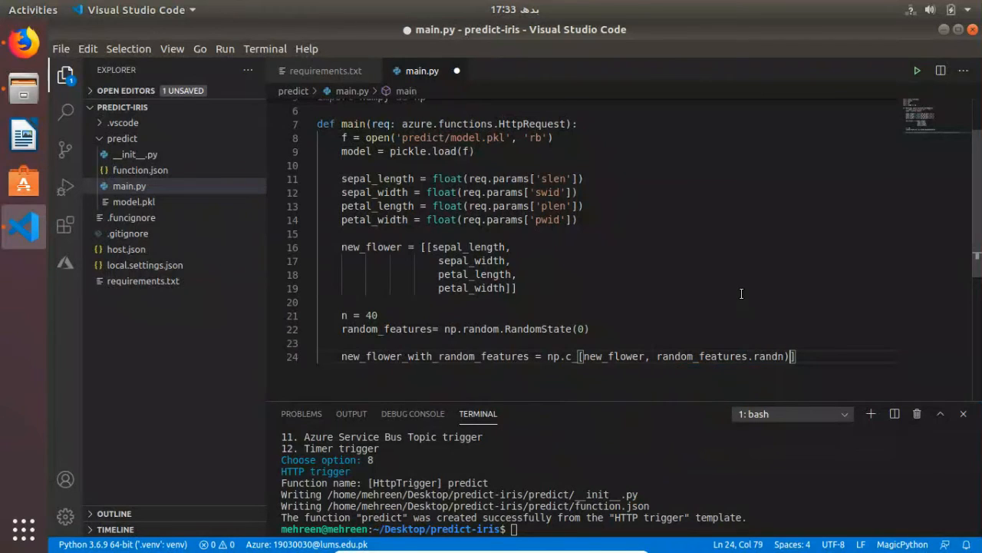
key(BackSpace)
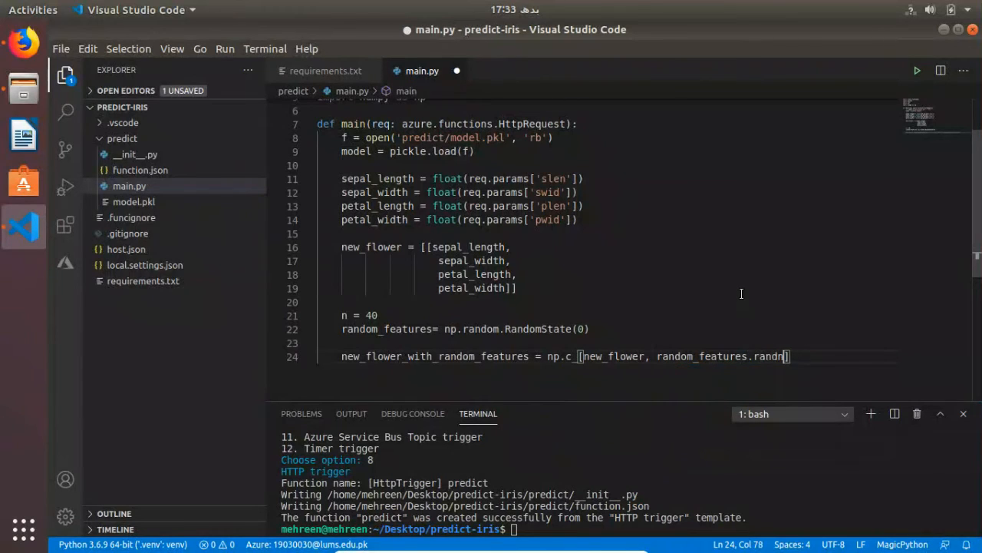
text((1,n)
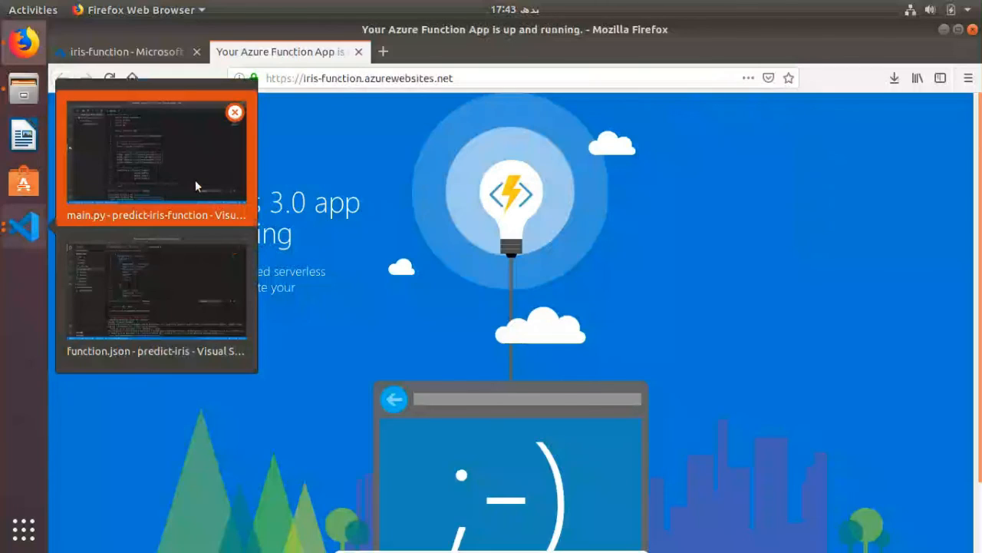
Return to the predict-iris project window in Visual Studio Code.
click(157, 153)
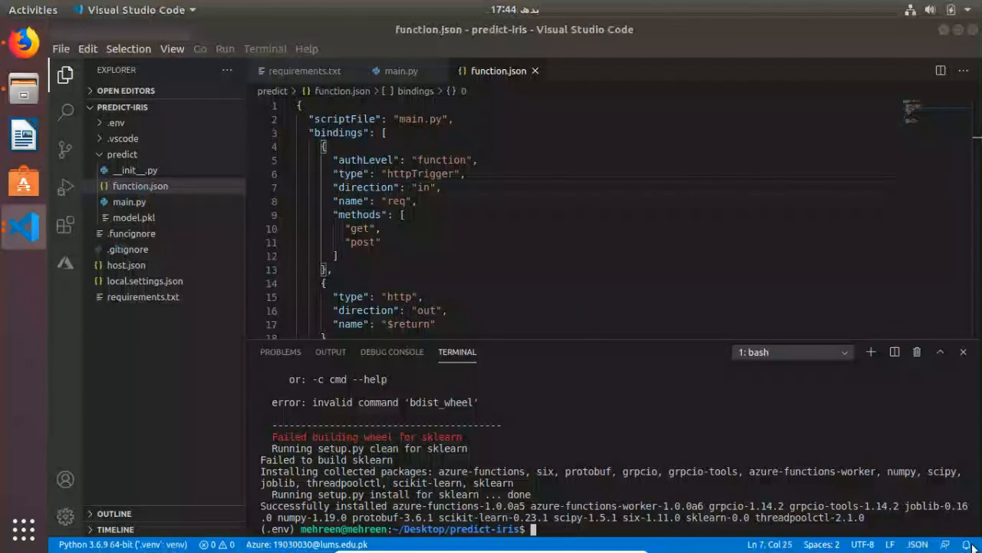
Run 'func host start' to serve predict at localhost:7071/api/predict.
text(func ho)
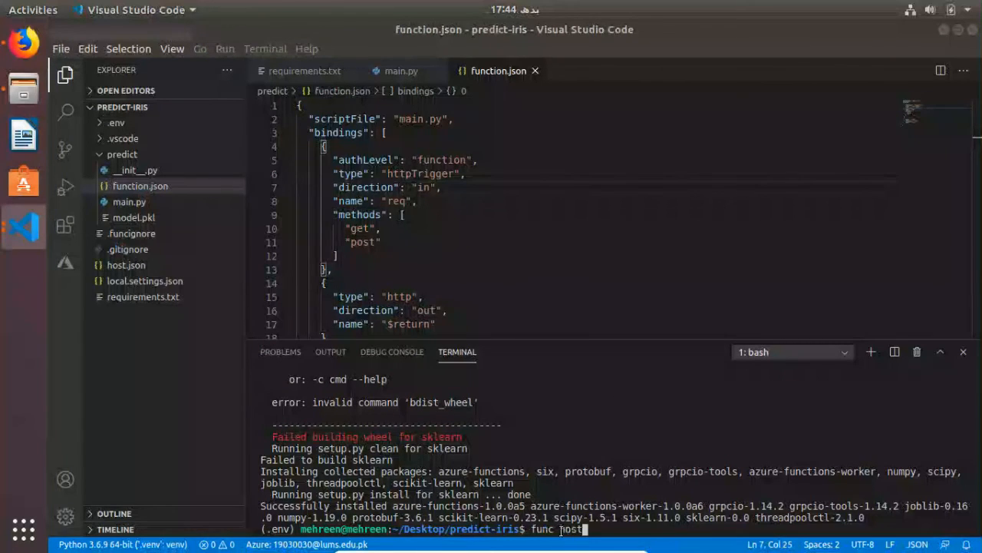
text(start)
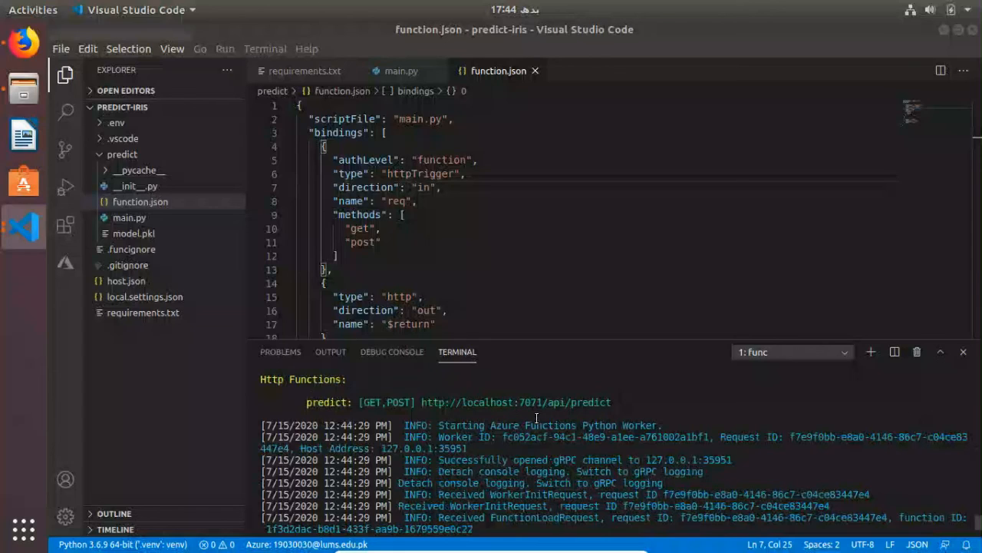
mouse_move(568, 417)
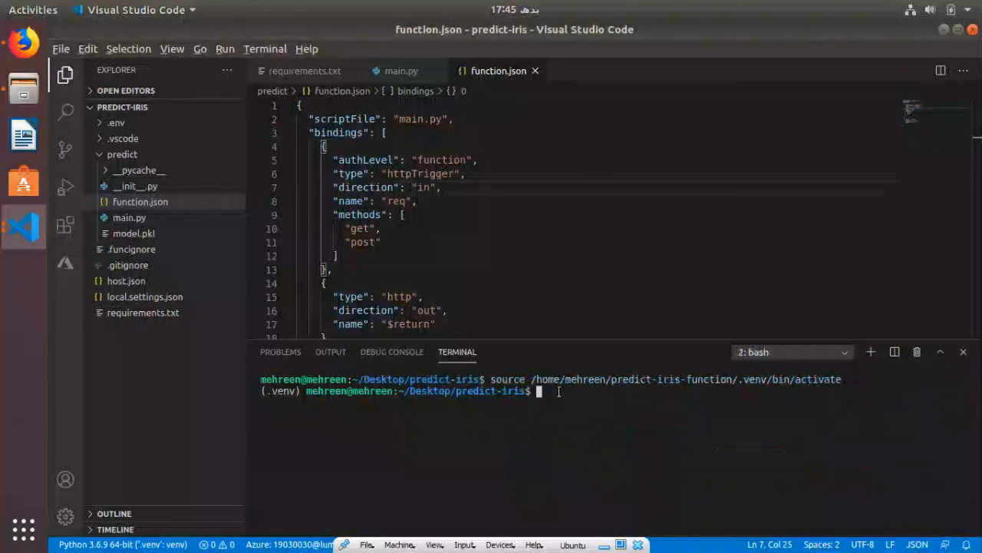
text(curl)
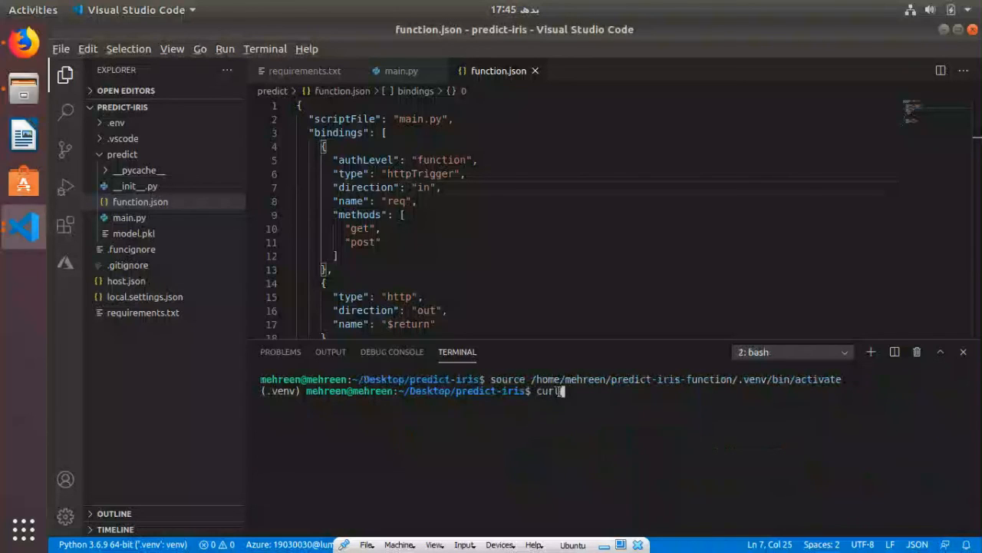
text(-w)
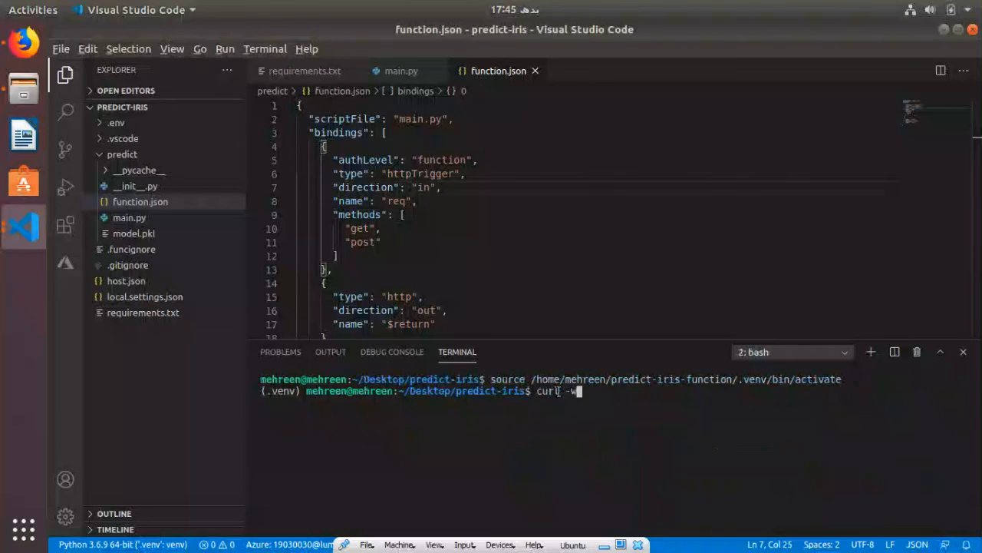
text('')
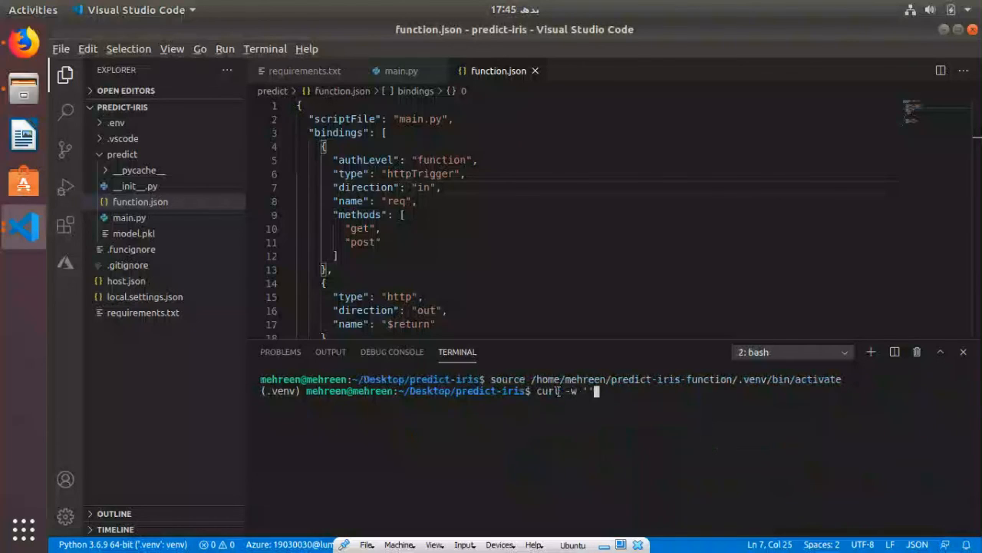
text(\)
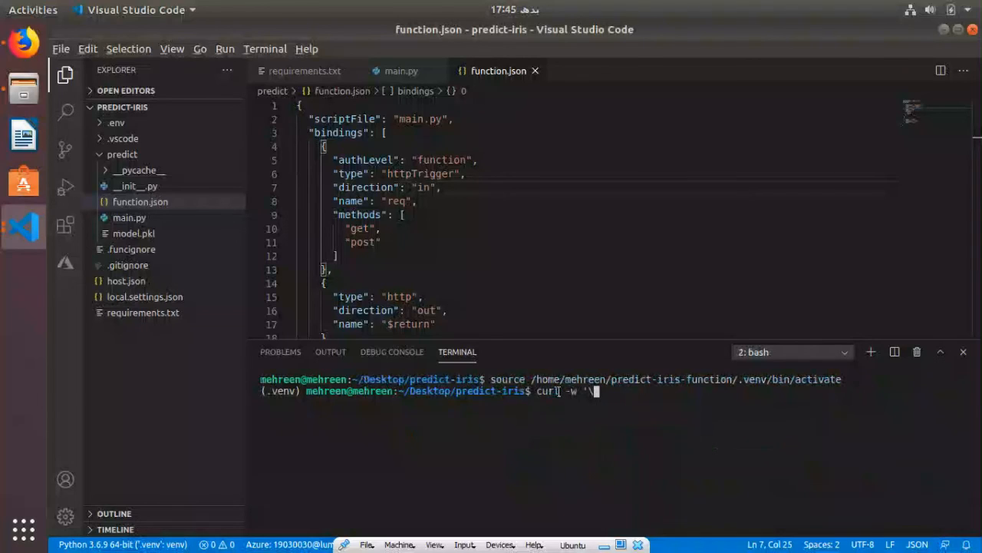
text(n')
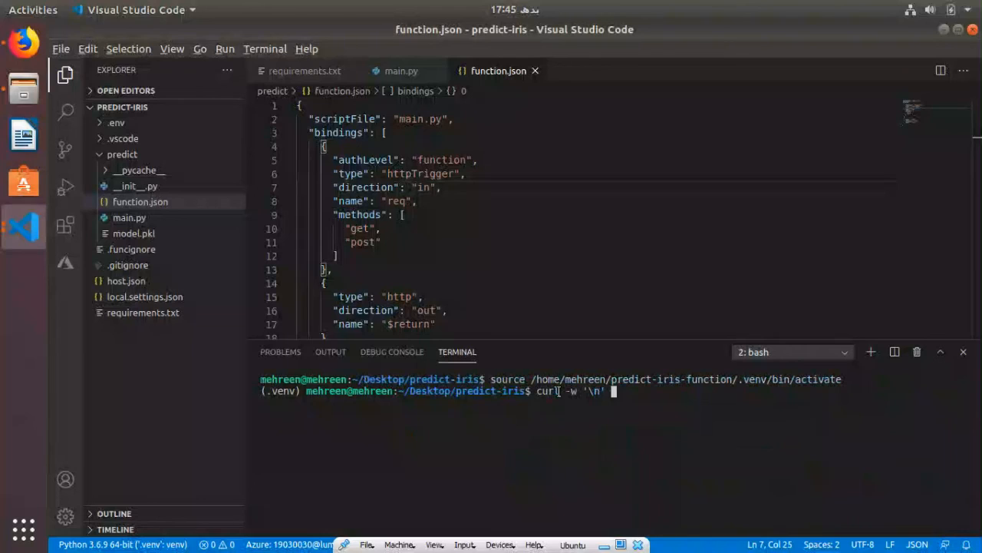
text('http)
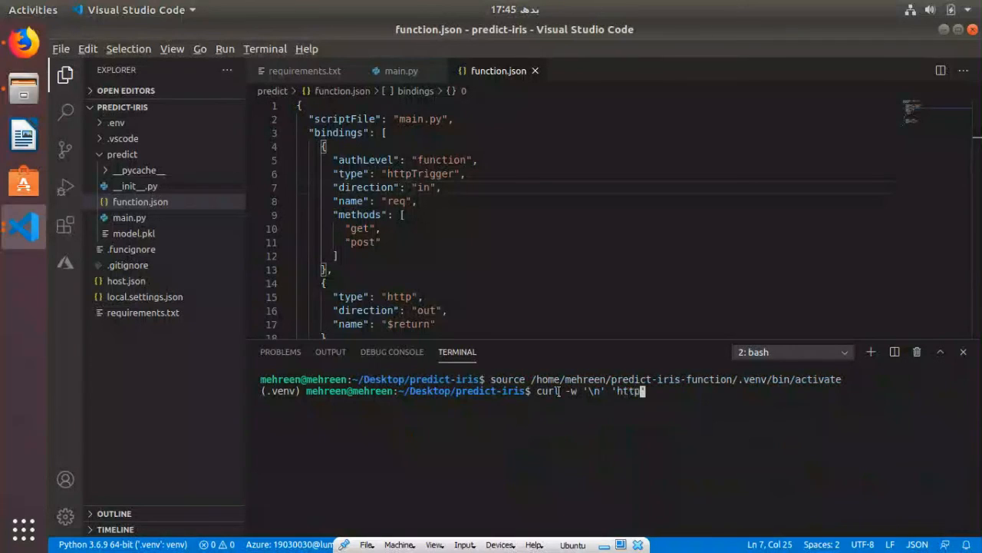
text(a)
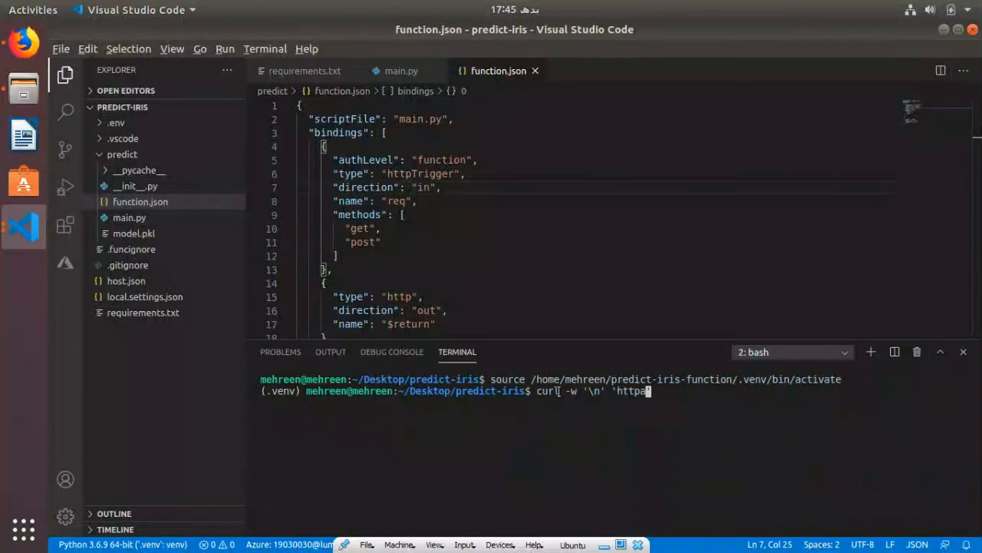
text(://localhost)
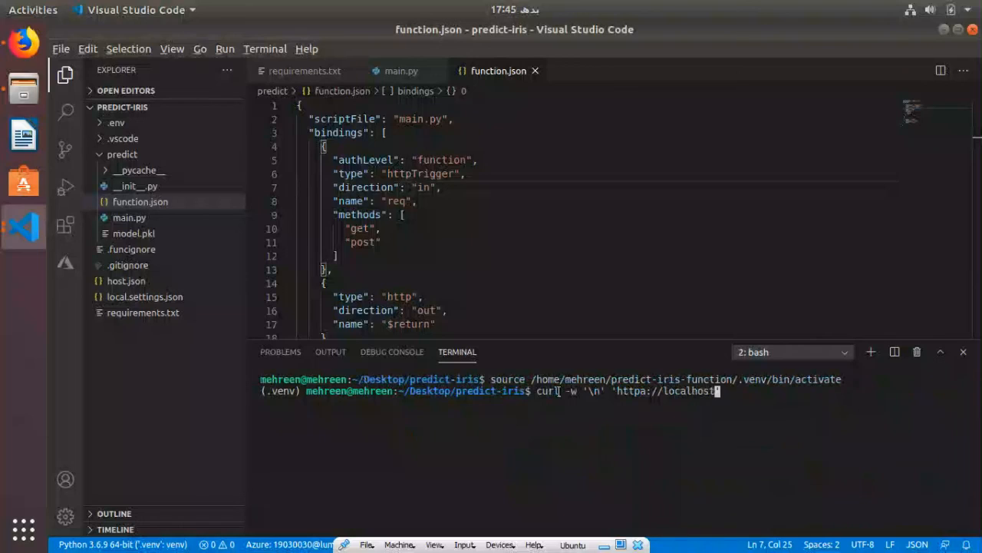
text(:7071)
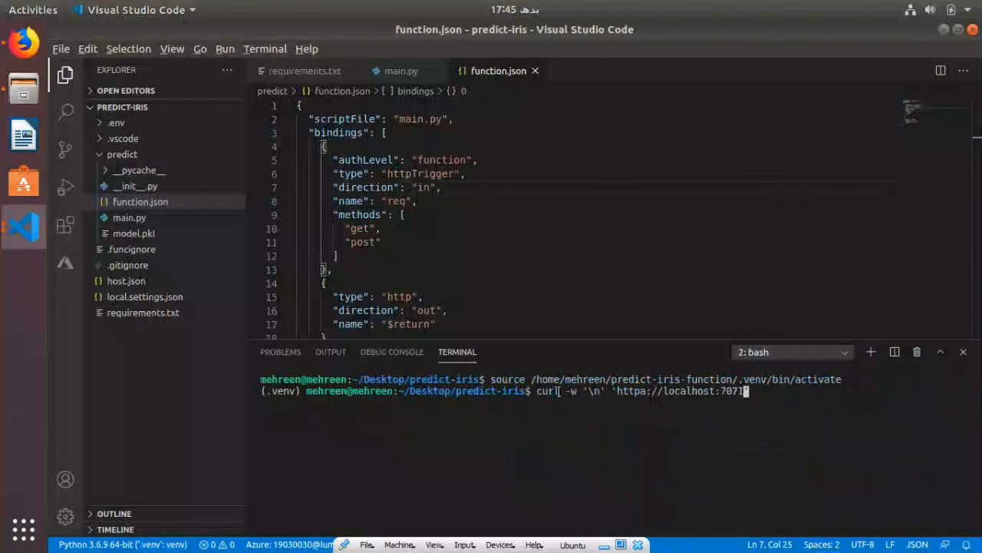
text(/ap)
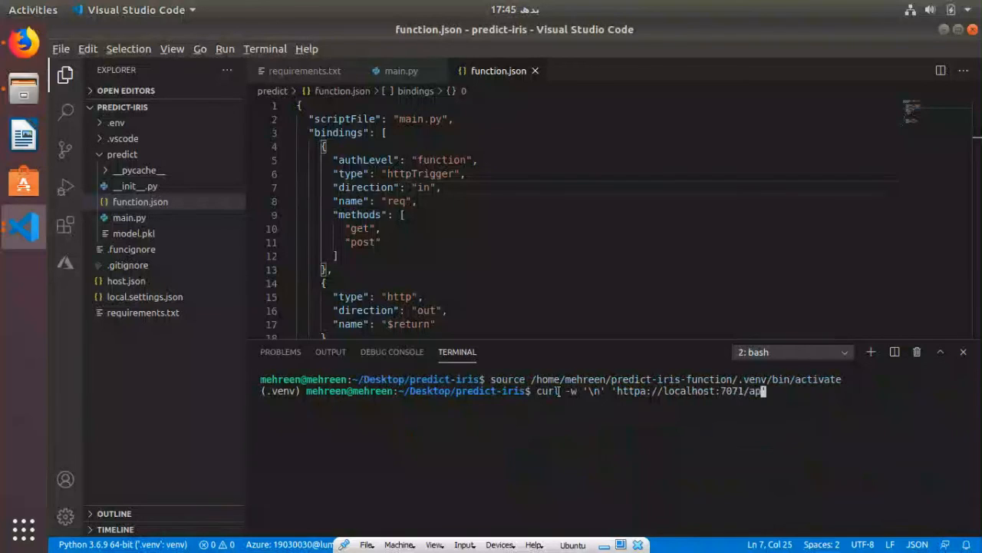
text(i/)
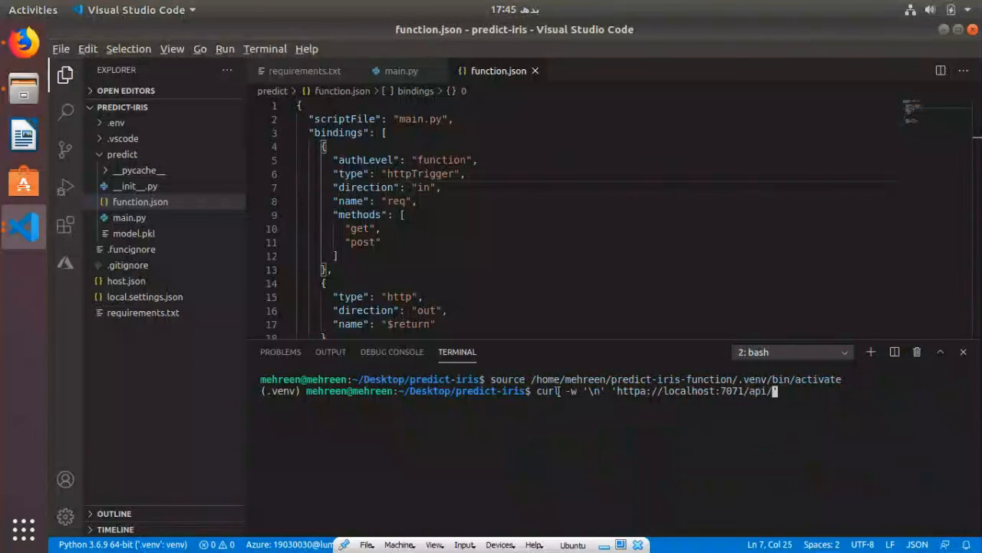
text(predict)
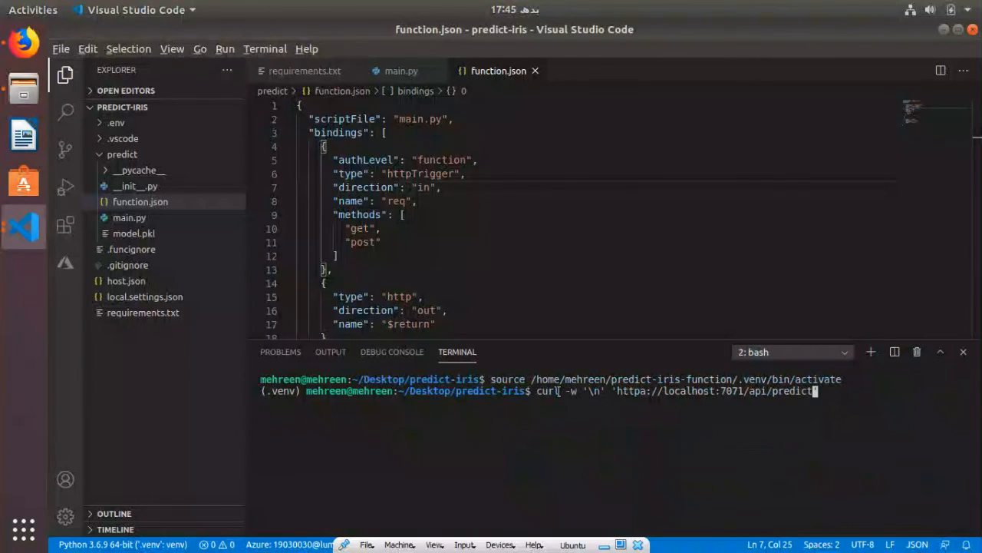
Add query parameters plen=2.0, pwid=2.0, slen=3.0, swid=3.0 and run it; the https request is rejected.
text(?)
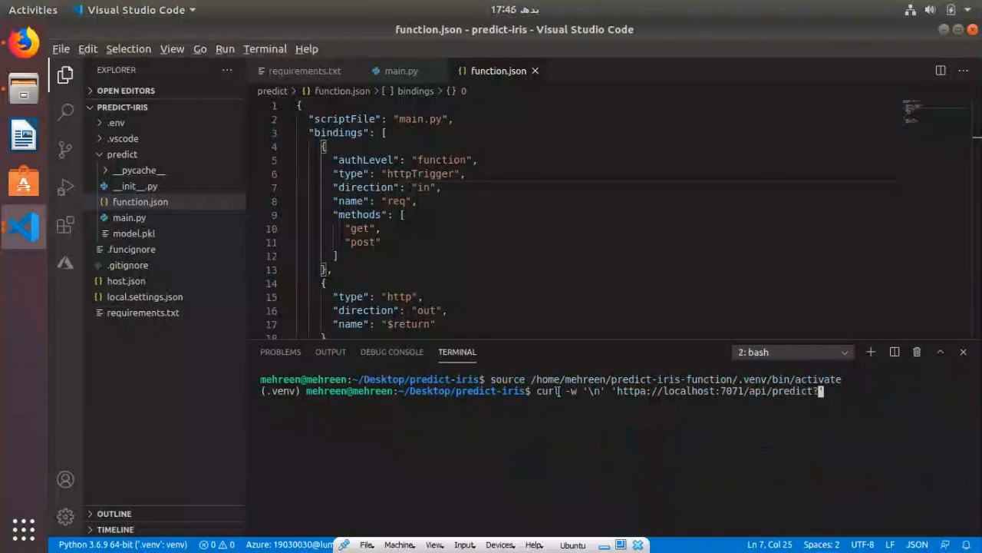
text(p)
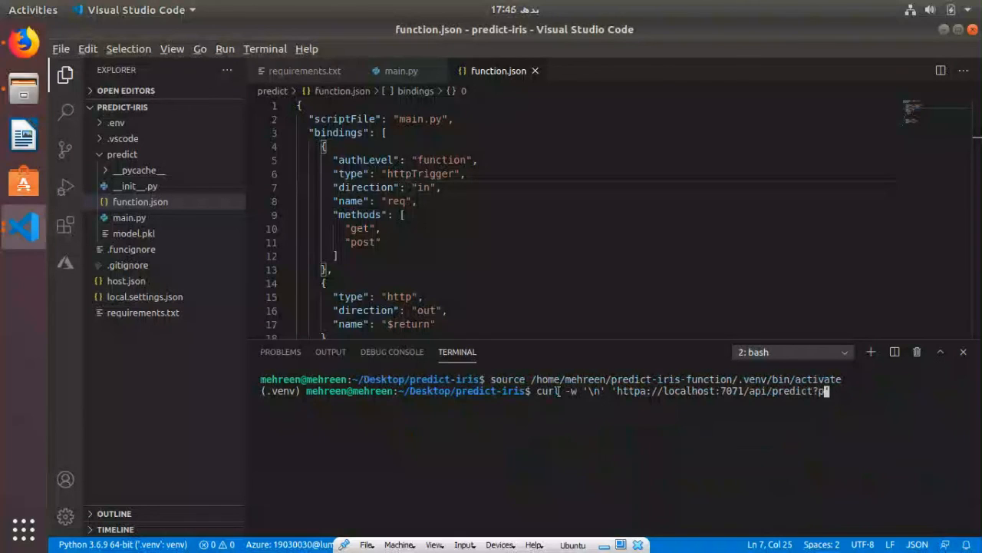
text(len)
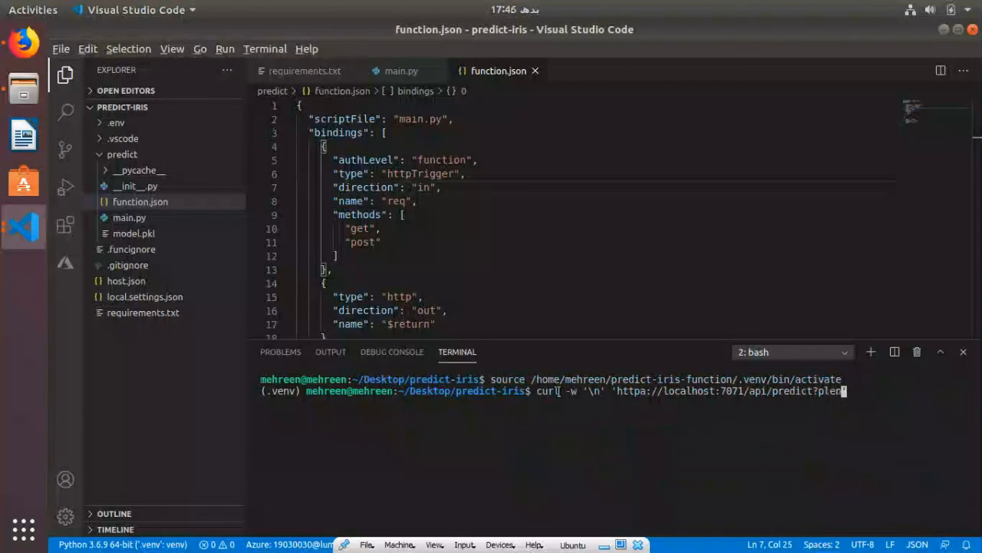
text(=)
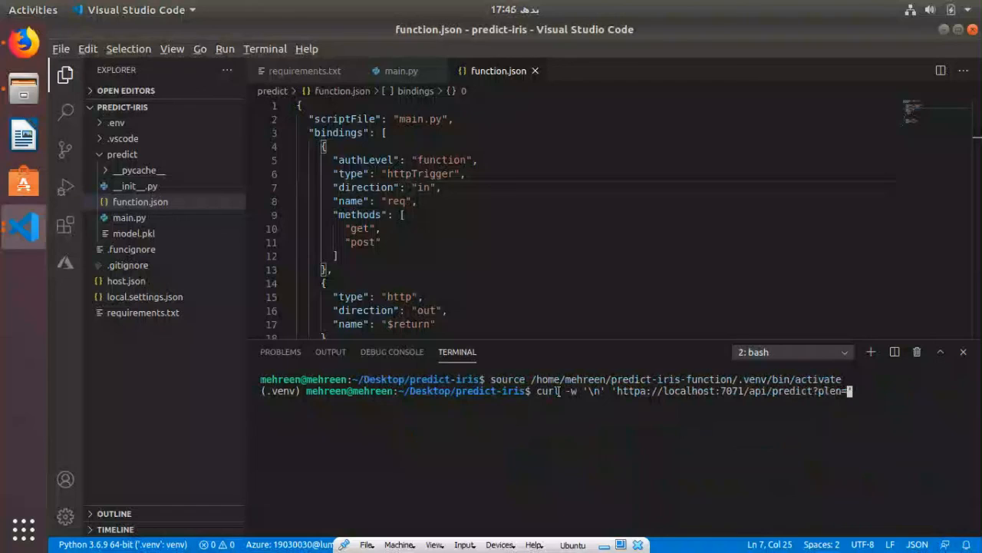
text(2)
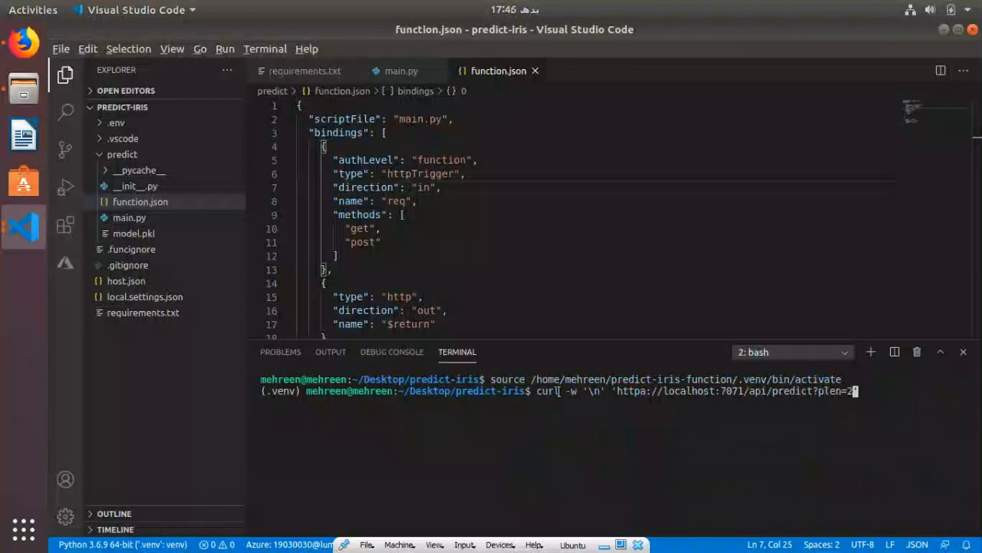
text(.0)
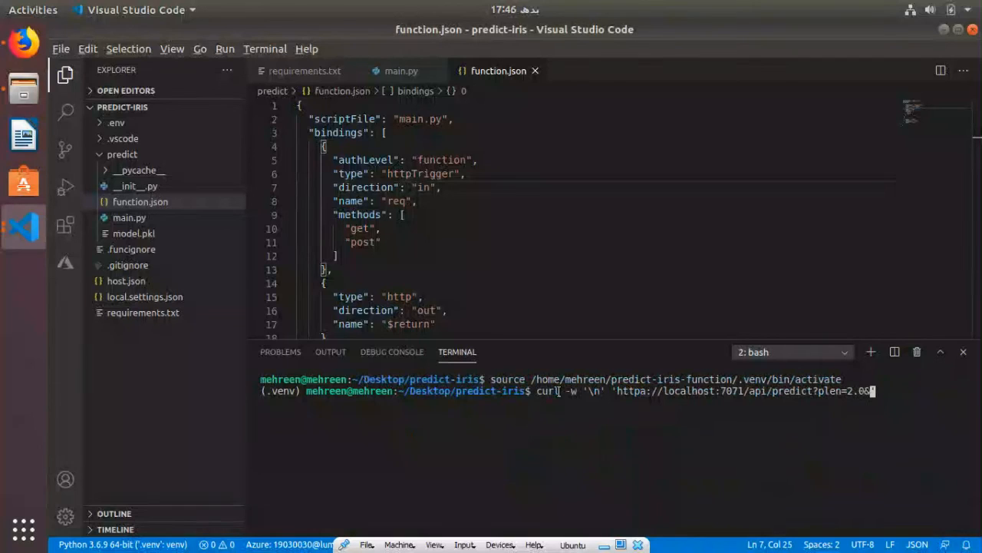
text(&pwid=2.0)
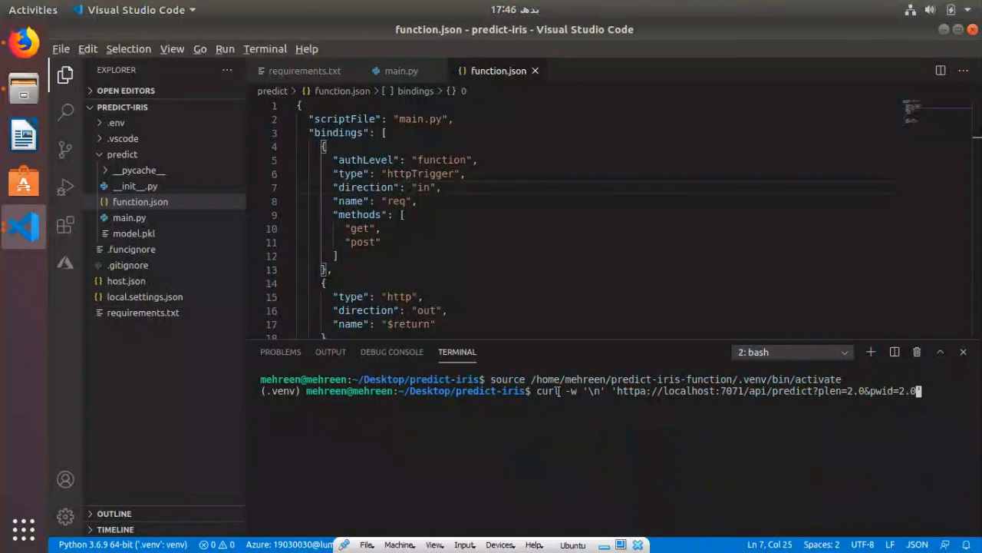
text(&)
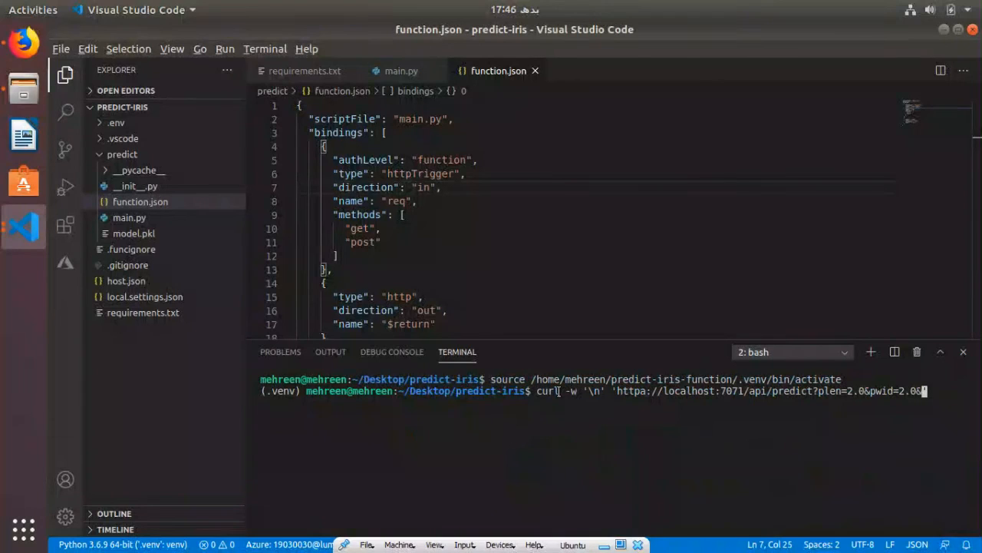
text(s)
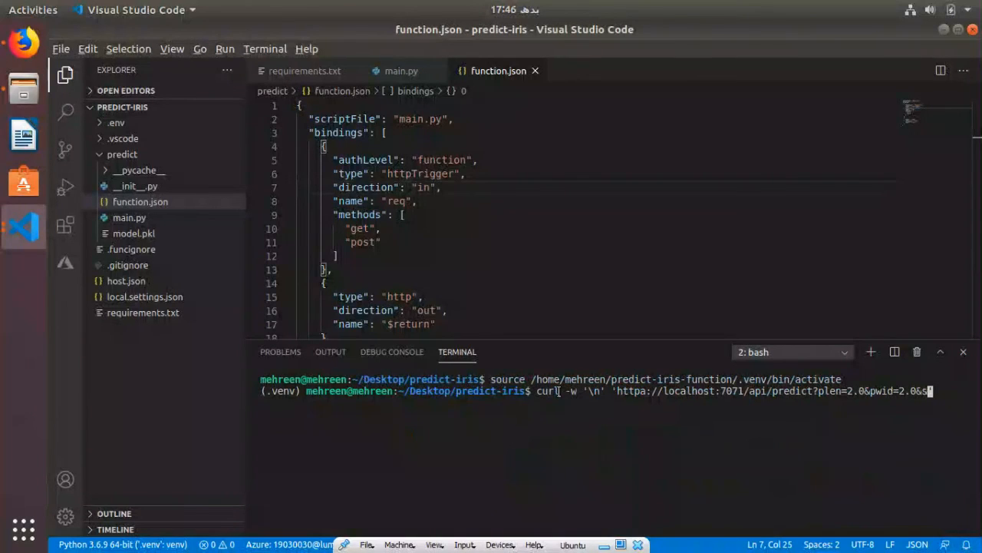
text(len=)
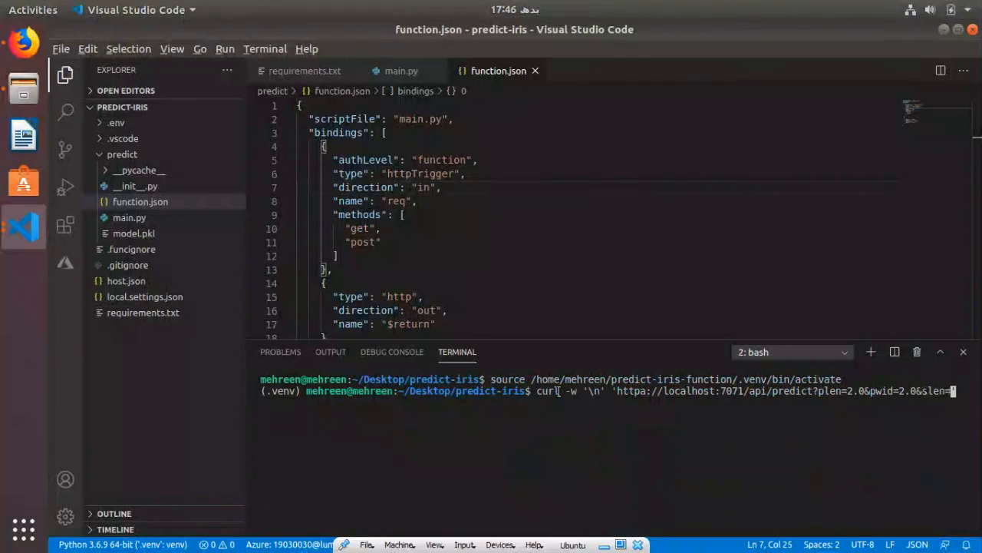
key(Enter)
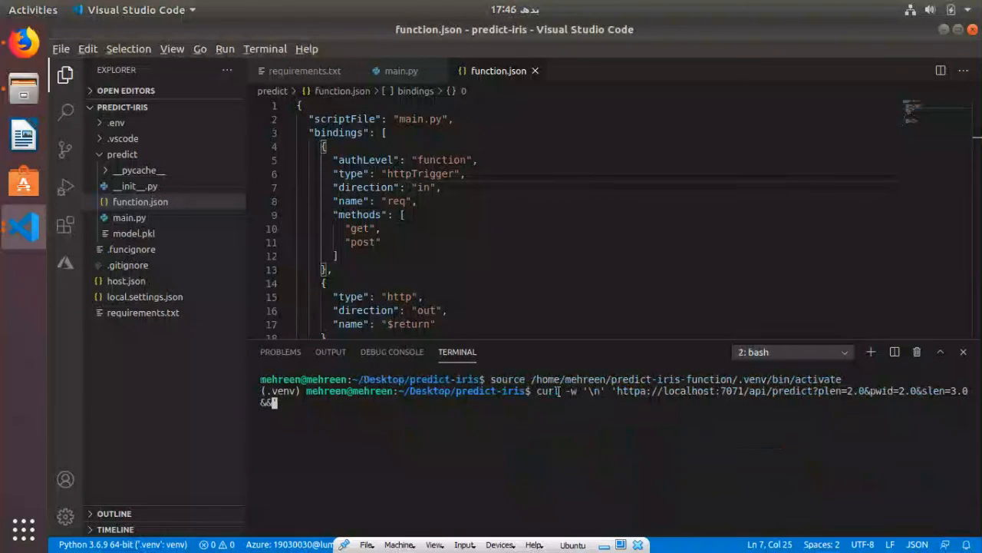
text(swid=)
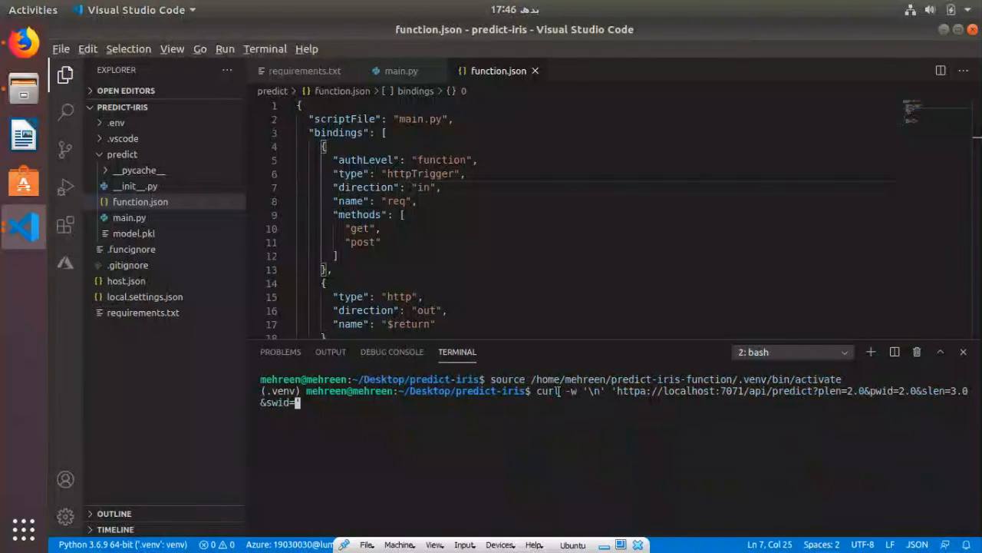
text(3.0')
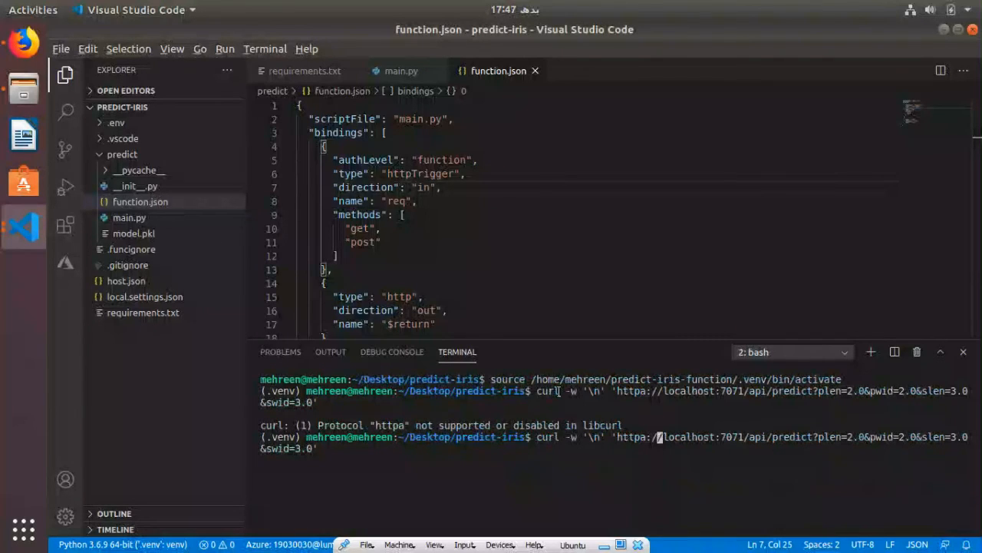
Run the http query returning Iris-setosa, then a 4.0/4.0/2.0/2.0 query returning Iris-virginica.
key(Return)
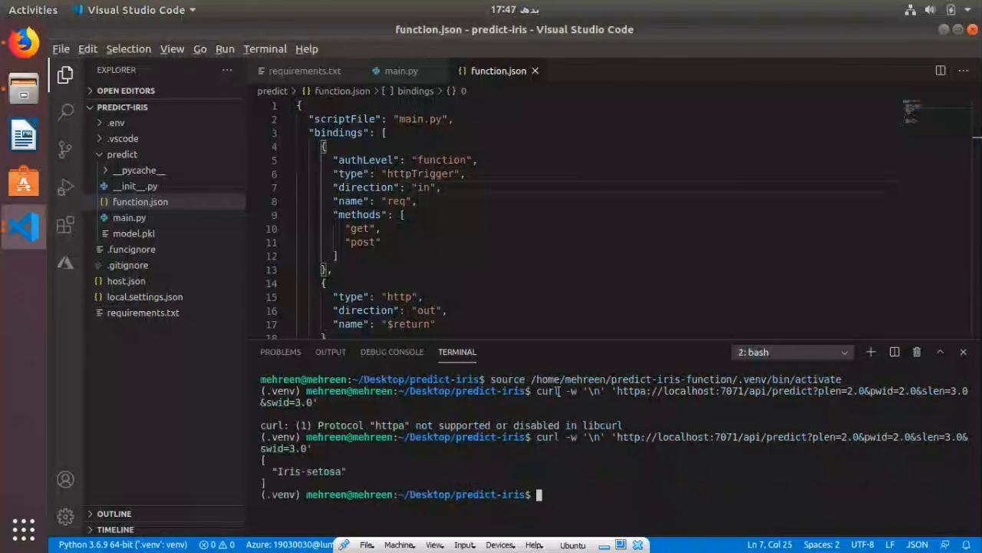
double_click(310, 471)
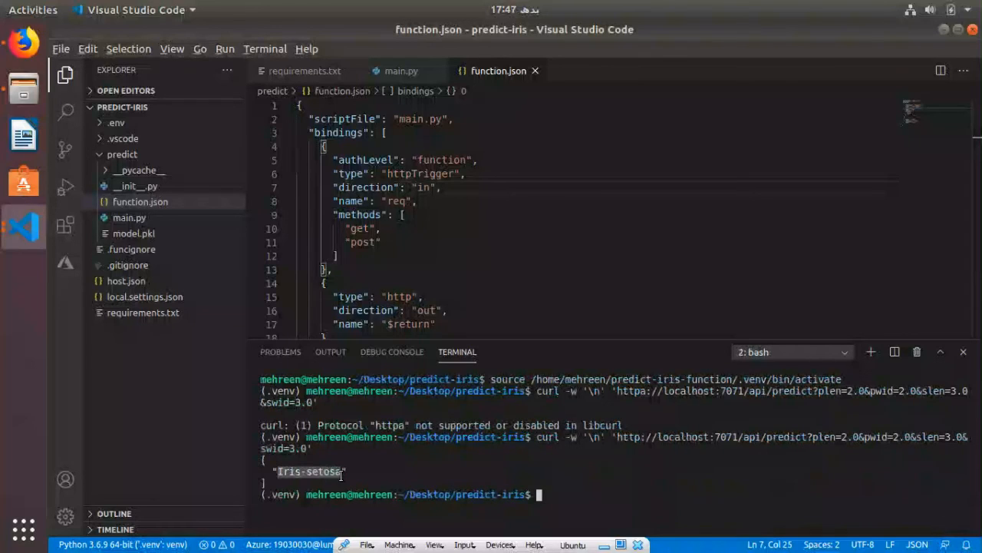
mouse_move(853, 456)
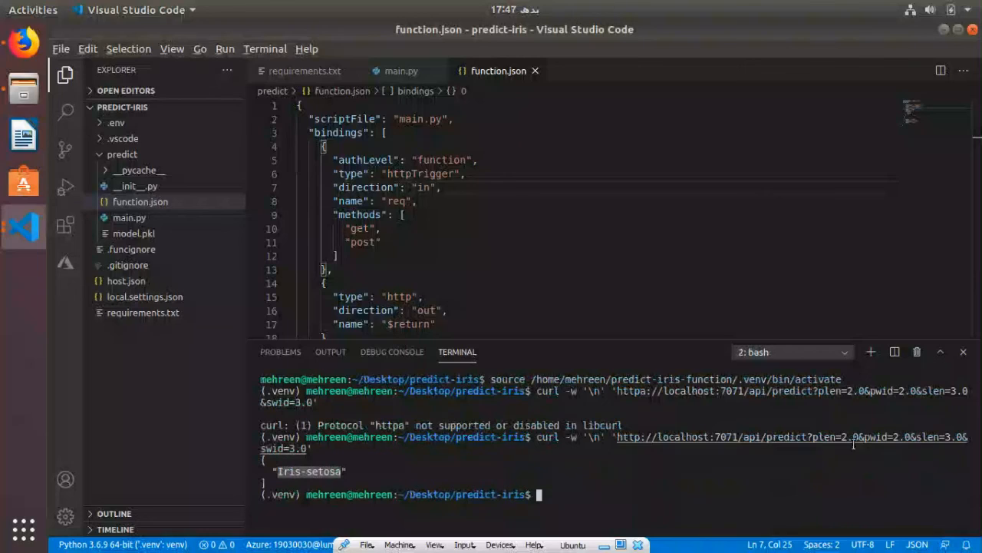
mouse_move(734, 467)
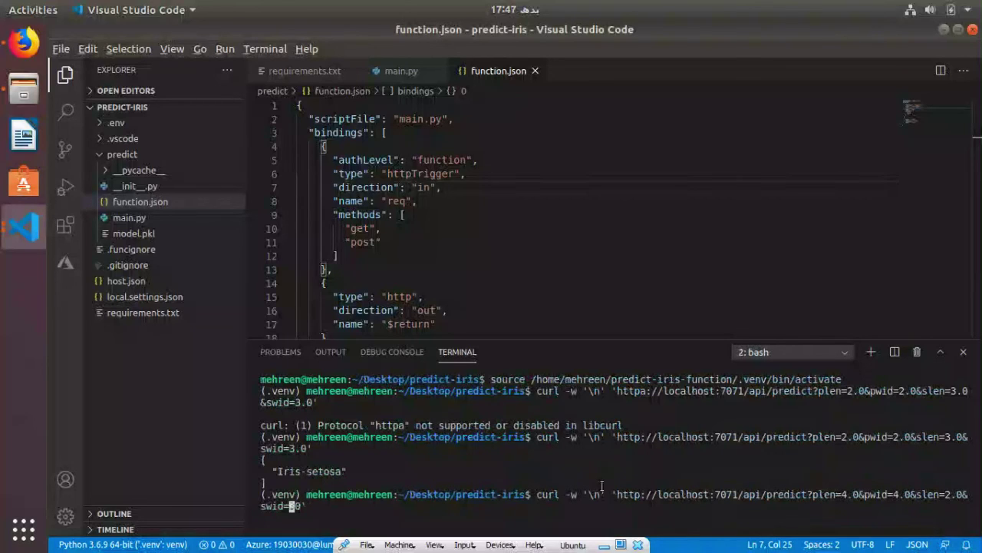
key(Return)
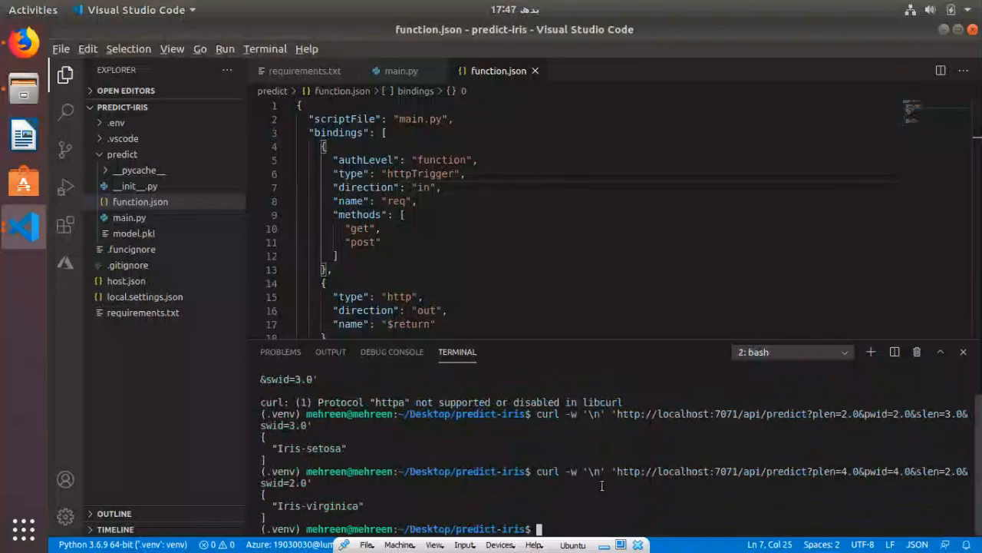
mouse_move(605, 485)
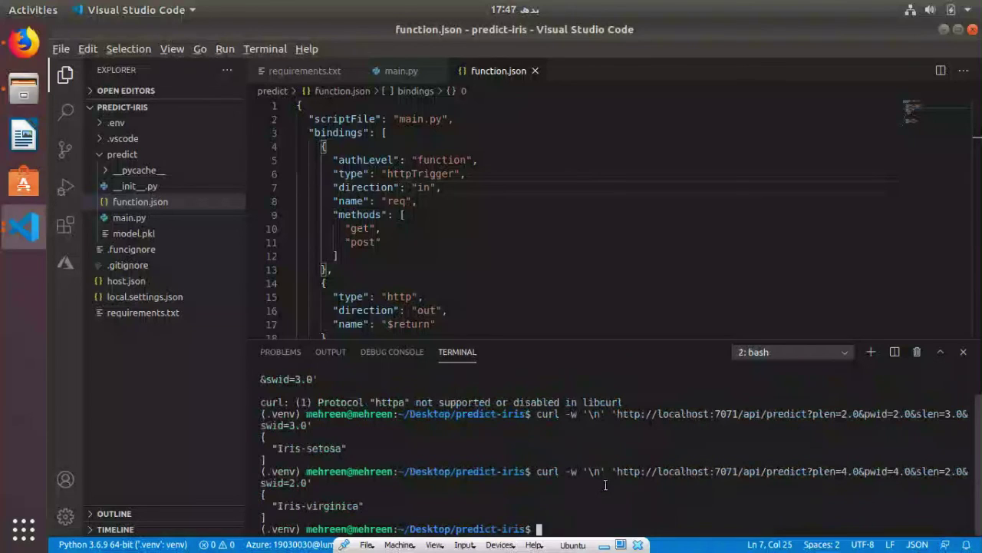
mouse_move(64, 264)
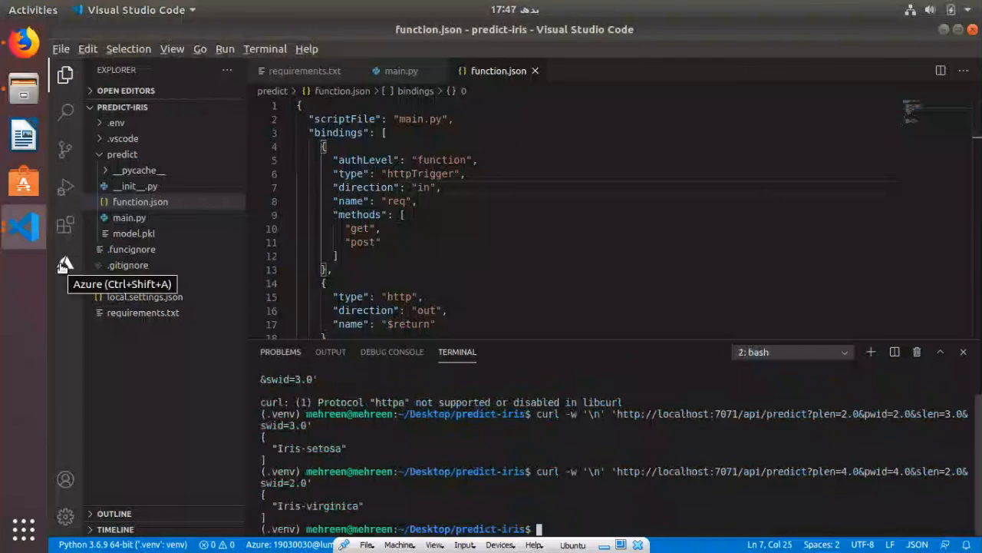
From the Azure view deploy the predict-iris folder to a new Function App named 'iris-function-pr...'.
click(65, 264)
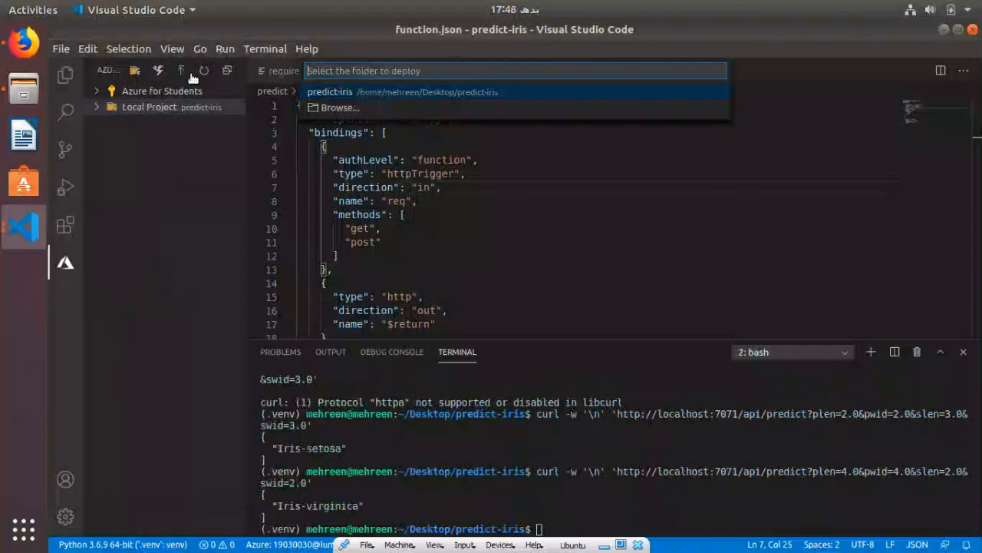
click(347, 93)
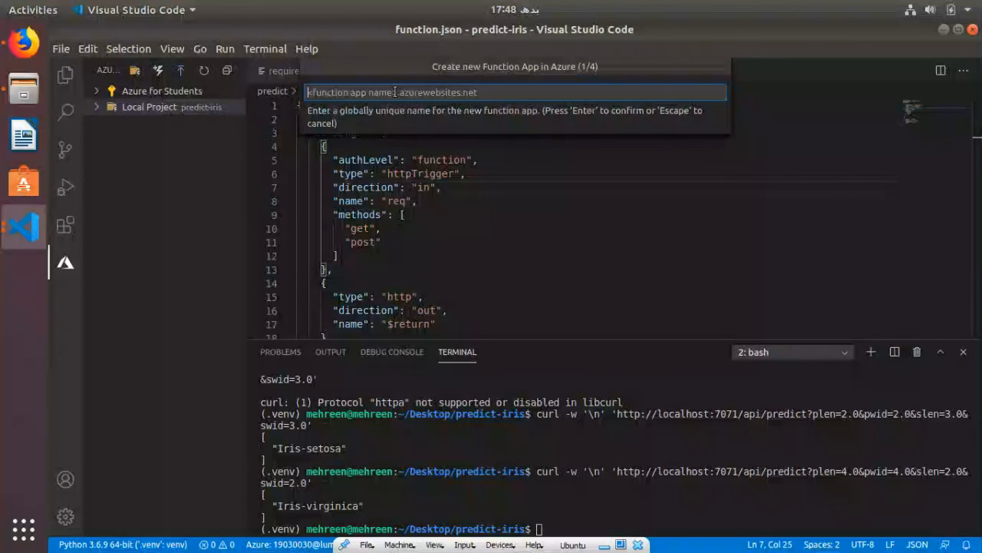
text(iris-function-pr)
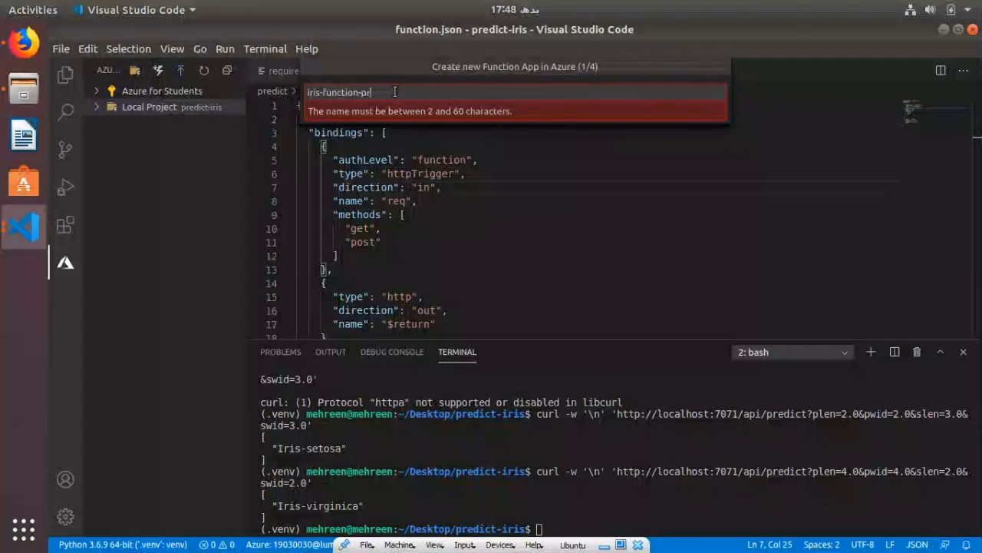